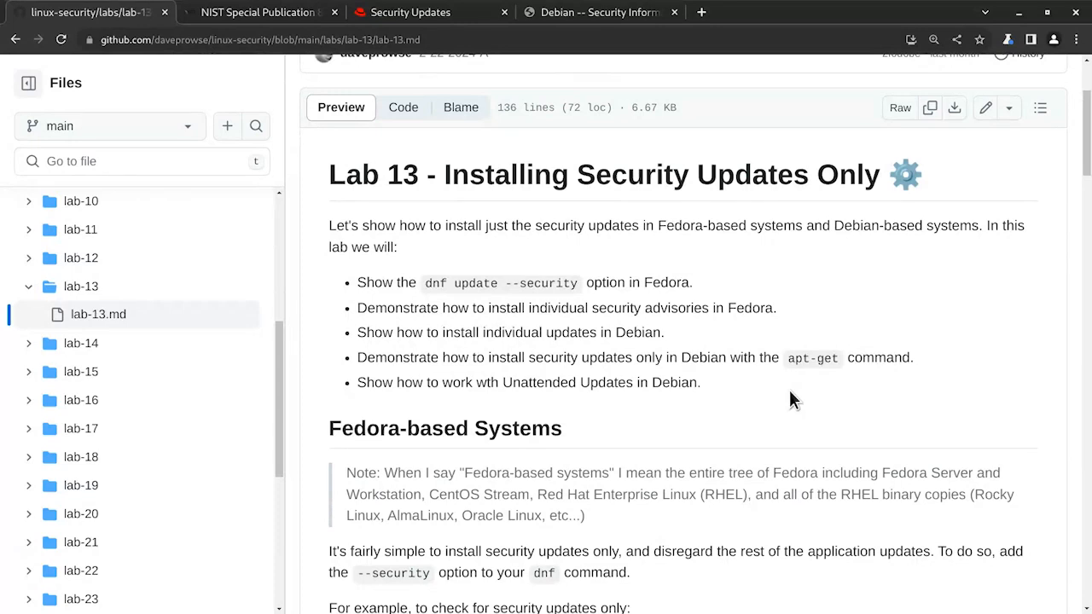
pyautogui.moveTo(563, 283)
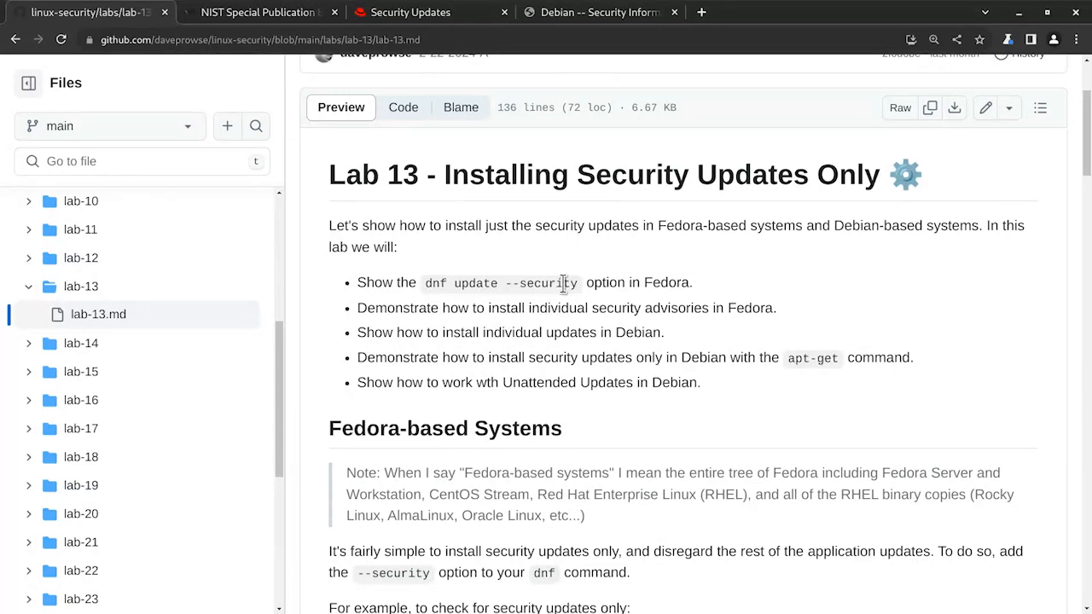
# Step: Highlight the lab title and objectives, then bring up the Fedora shell showing wheel membership
pyautogui.moveTo(445, 175); pyautogui.dragTo(875, 175)
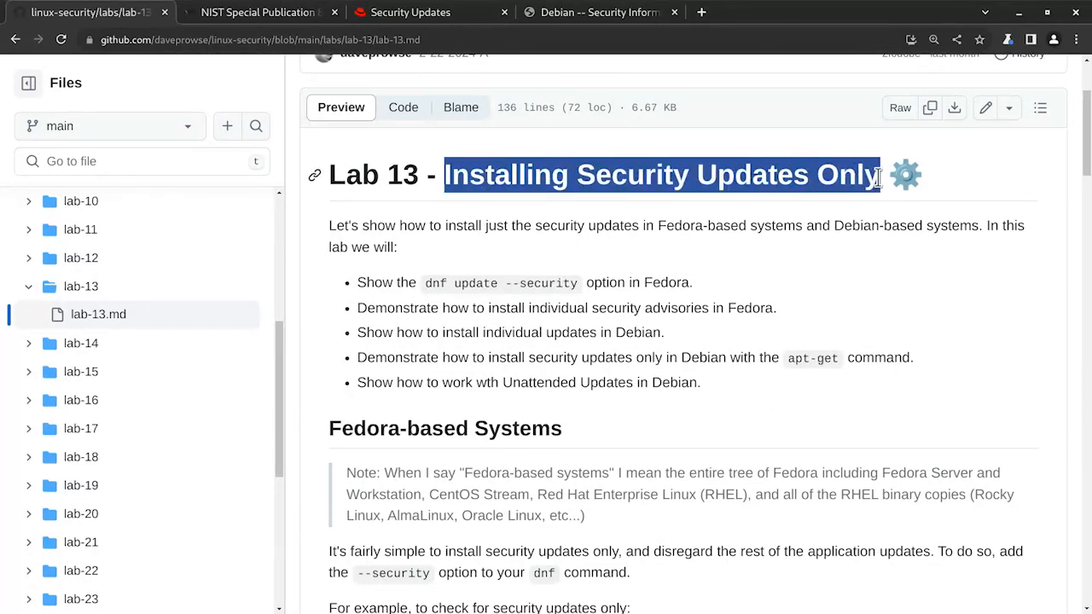
pyautogui.click(359, 293)
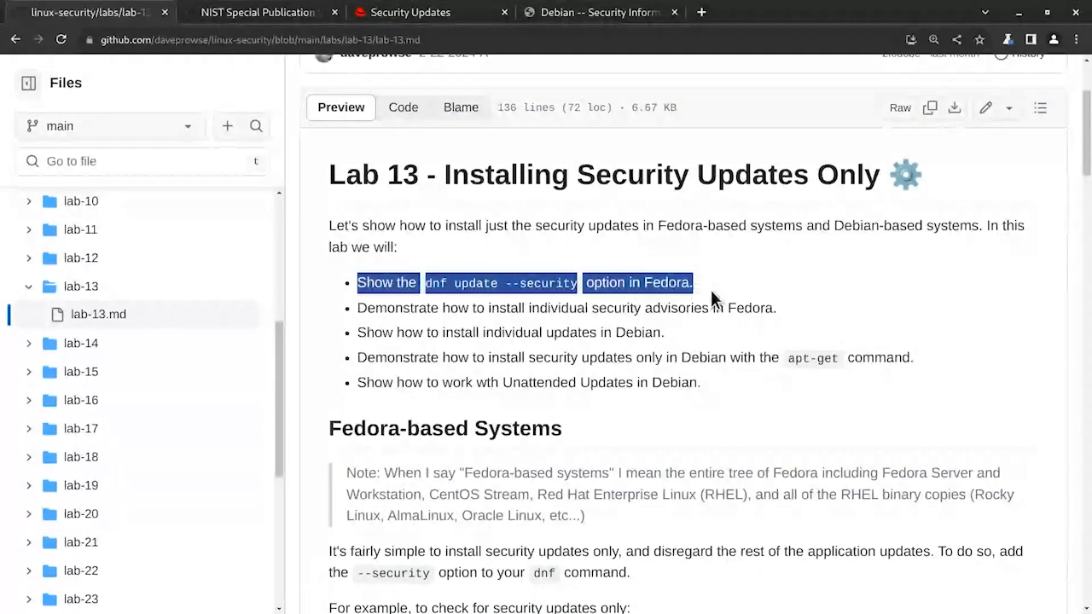
pyautogui.click(752, 280)
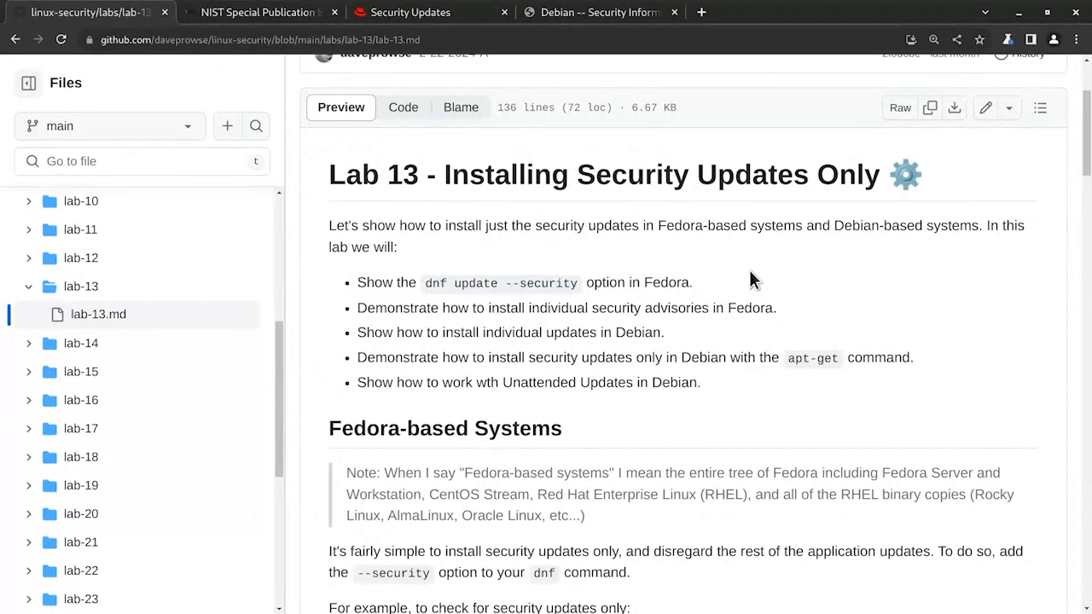
pyautogui.moveTo(451, 333)
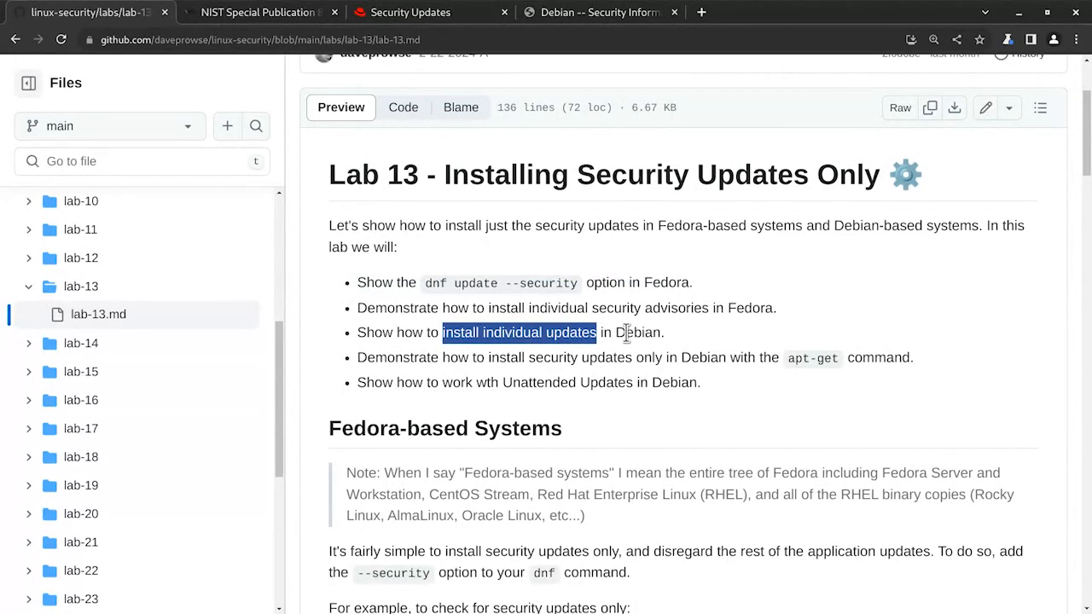
pyautogui.doubleClick(640, 333)
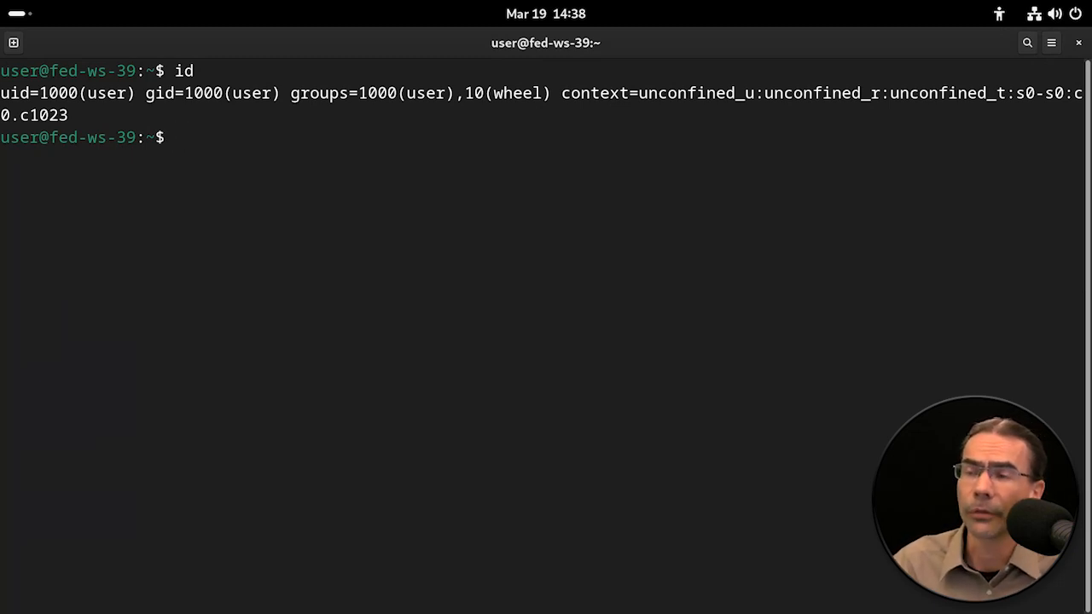
pyautogui.doubleClick(520, 94)
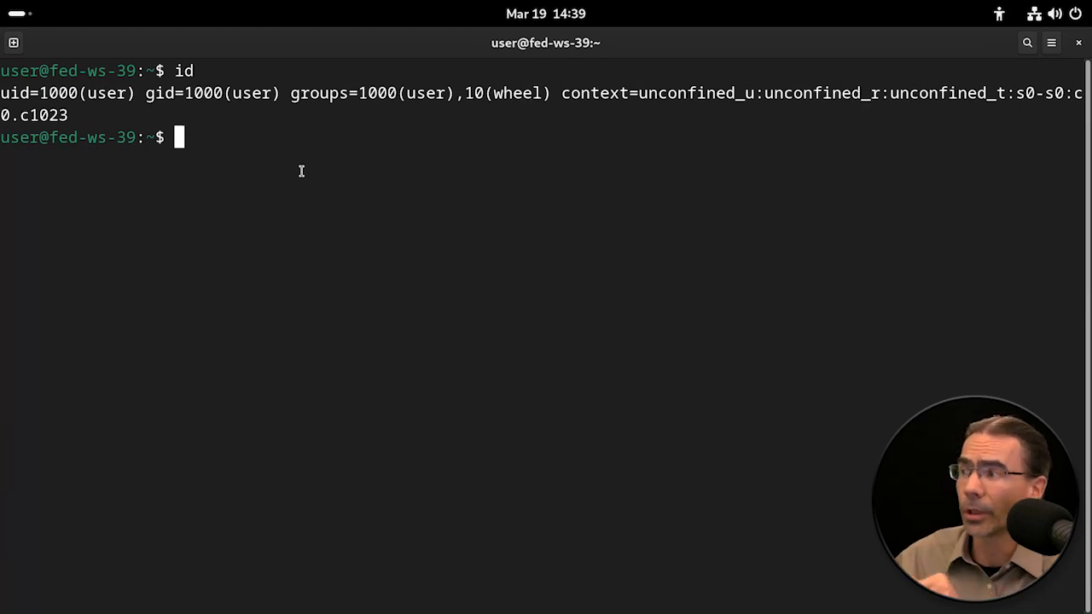
# Step: Run sudo dnf check-update --security with the password, listing opensc.x86_64 0.25.0-1.fc39
pyautogui.write('sudo')
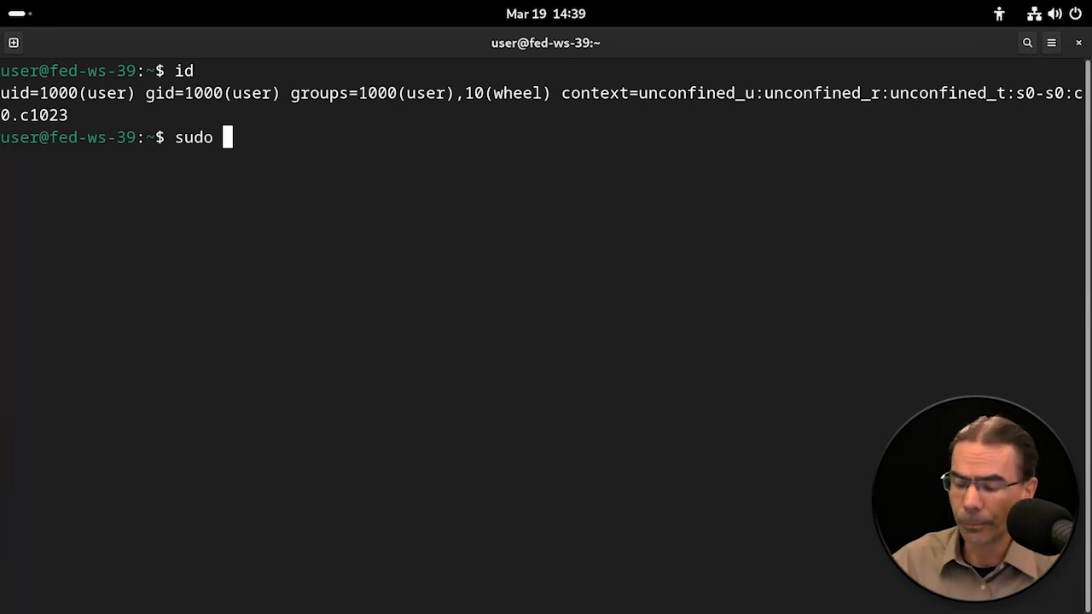
pyautogui.write('dnf chec')
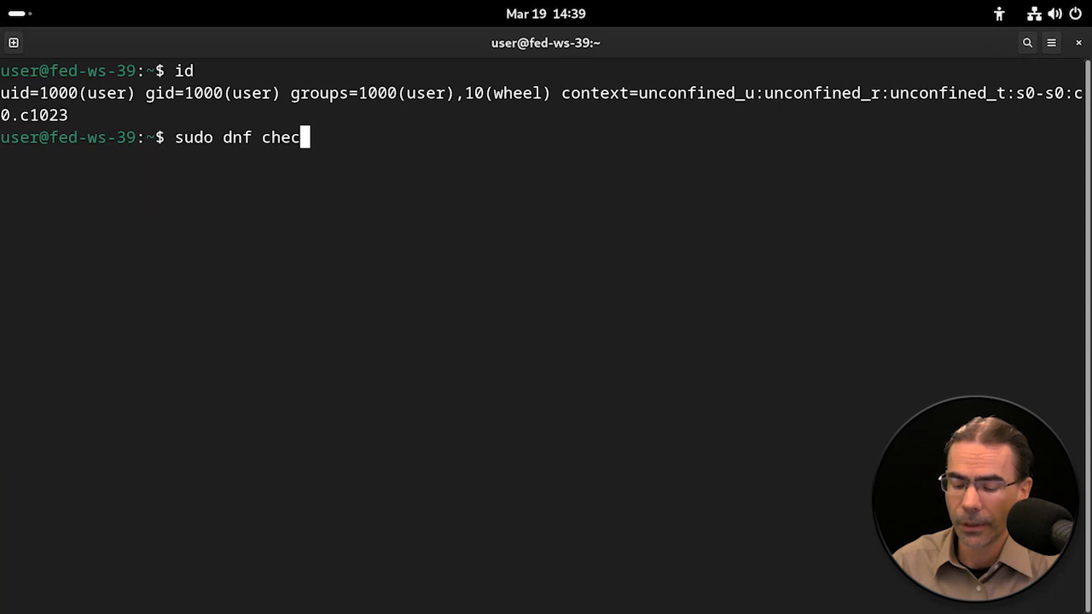
pyautogui.write('k-update')
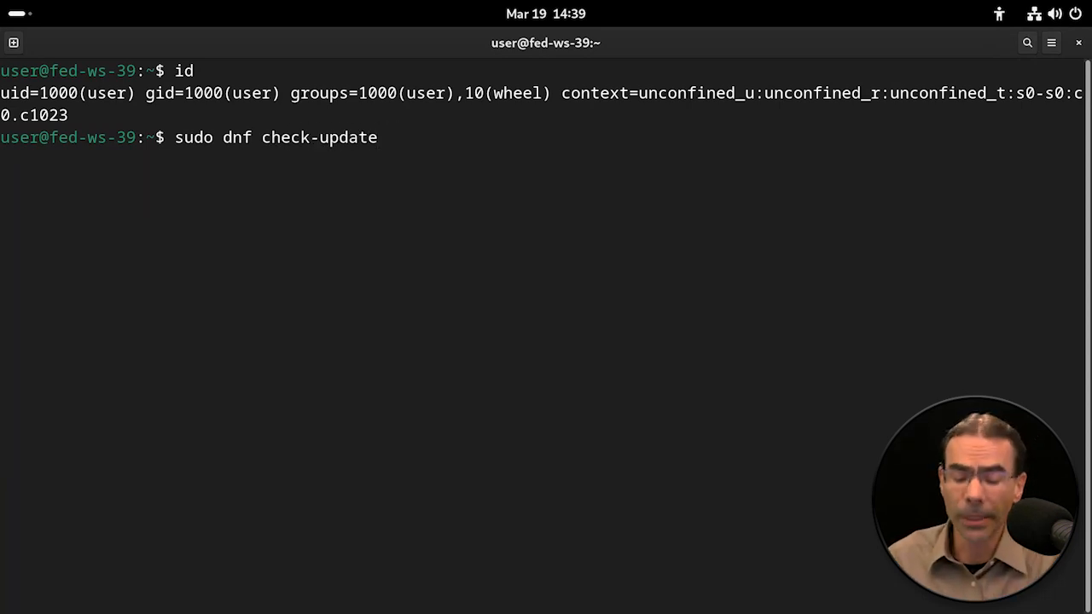
pyautogui.write('--security')
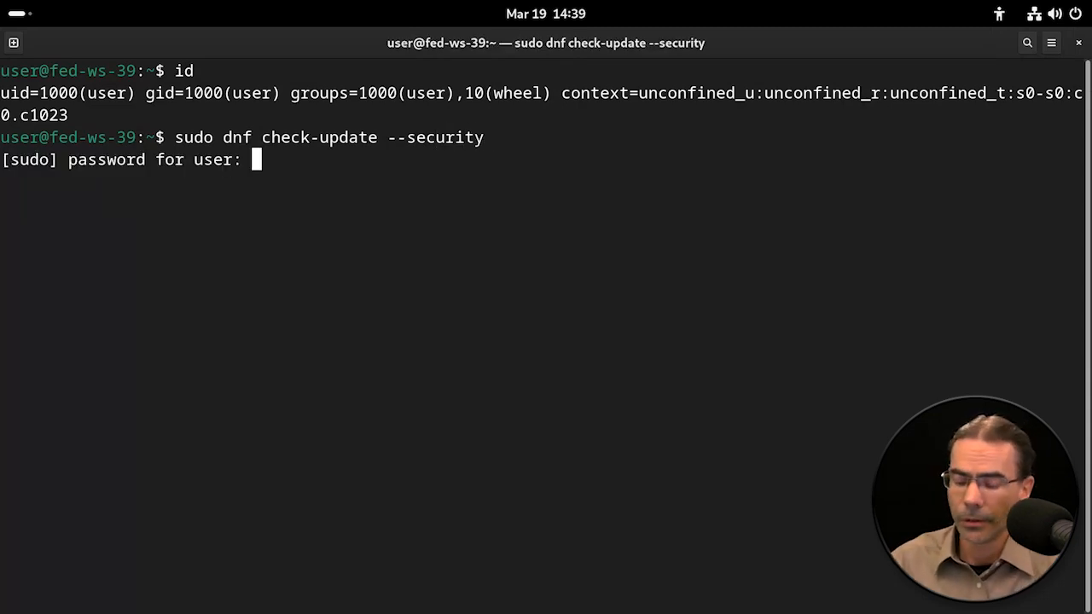
pyautogui.press('Return')
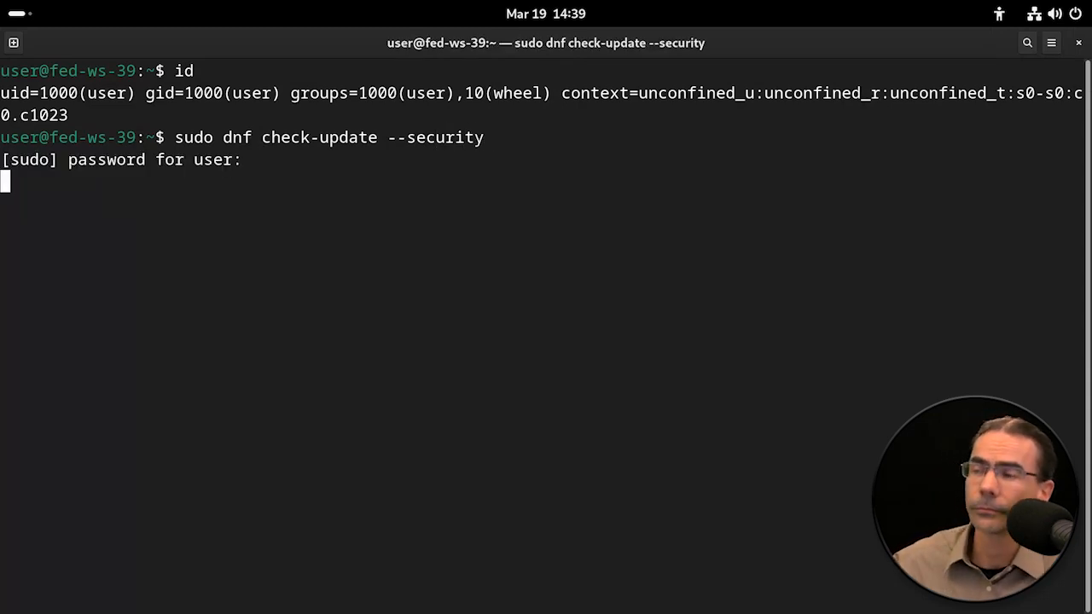
pyautogui.press('Return')
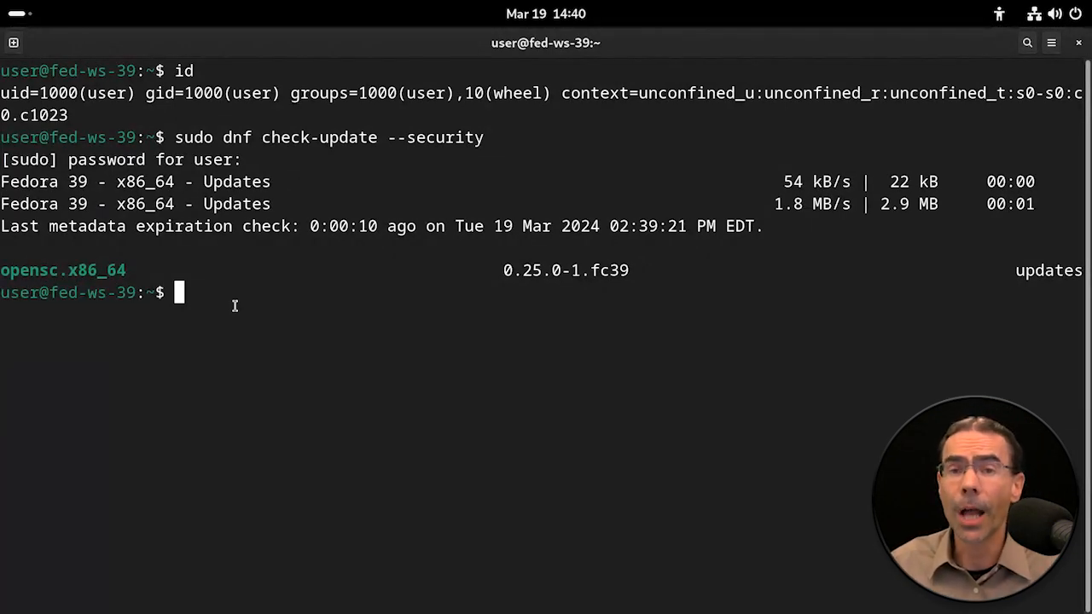
# Step: Draft 'dnf install opensc.x86_64', then discard it and start a new sudo command
pyautogui.write('dnf')
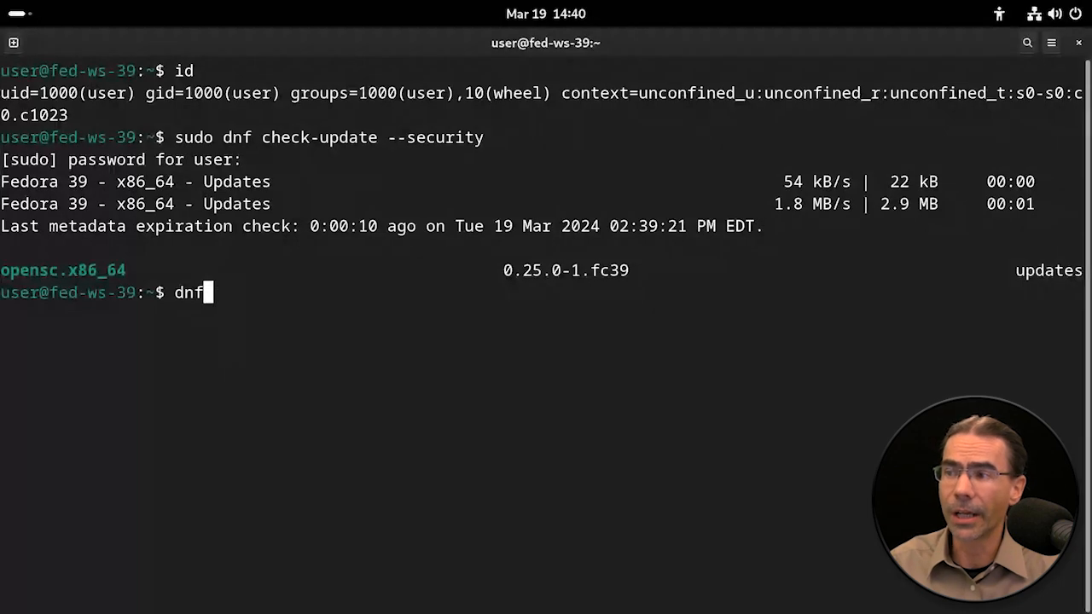
pyautogui.write('install')
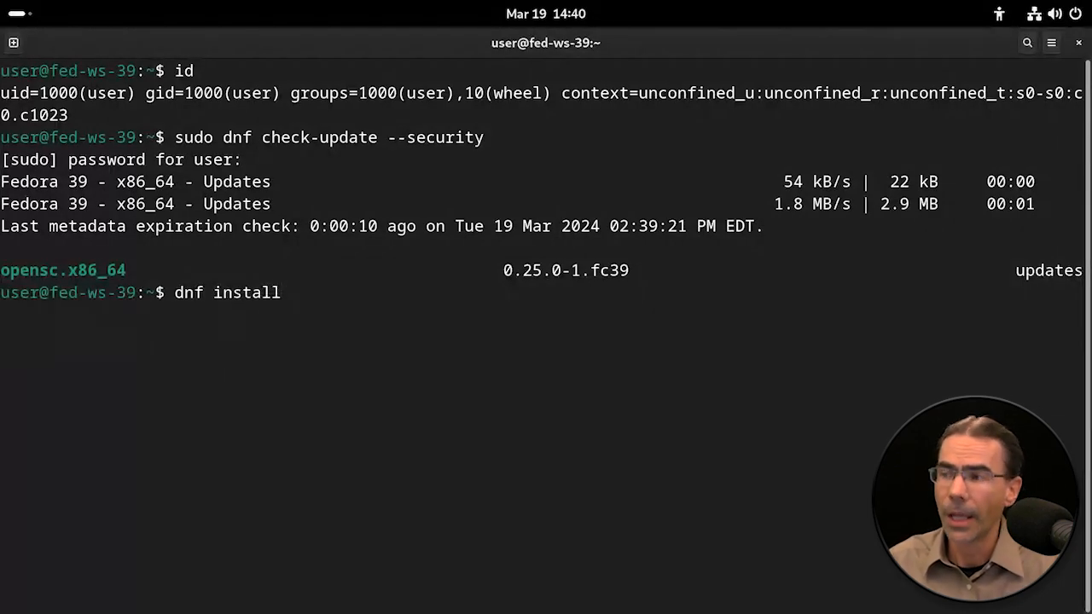
pyautogui.doubleClick(41, 270)
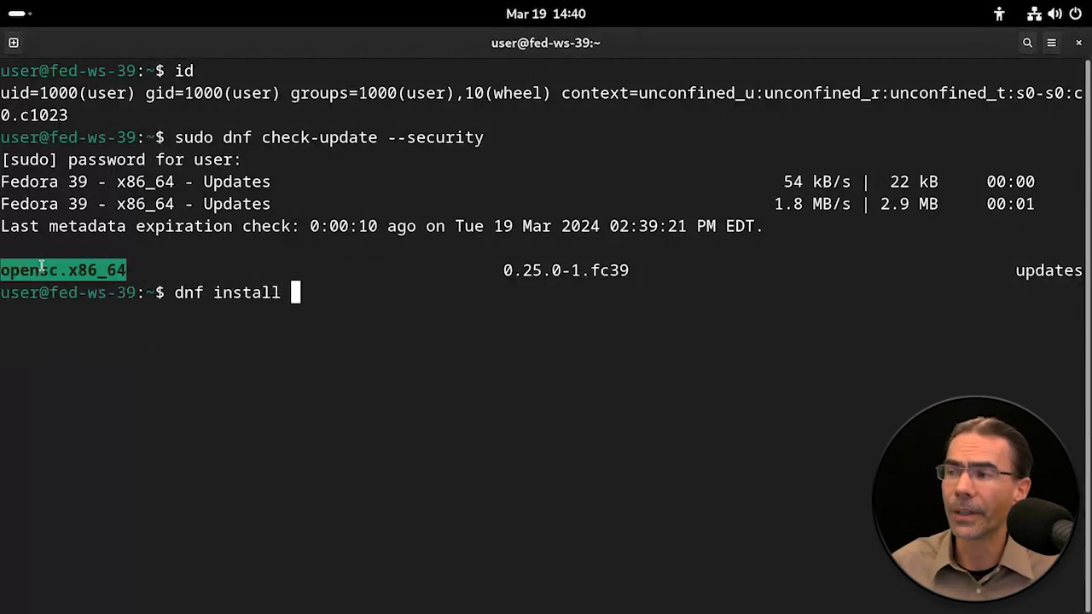
pyautogui.write('opensc.x86_64')
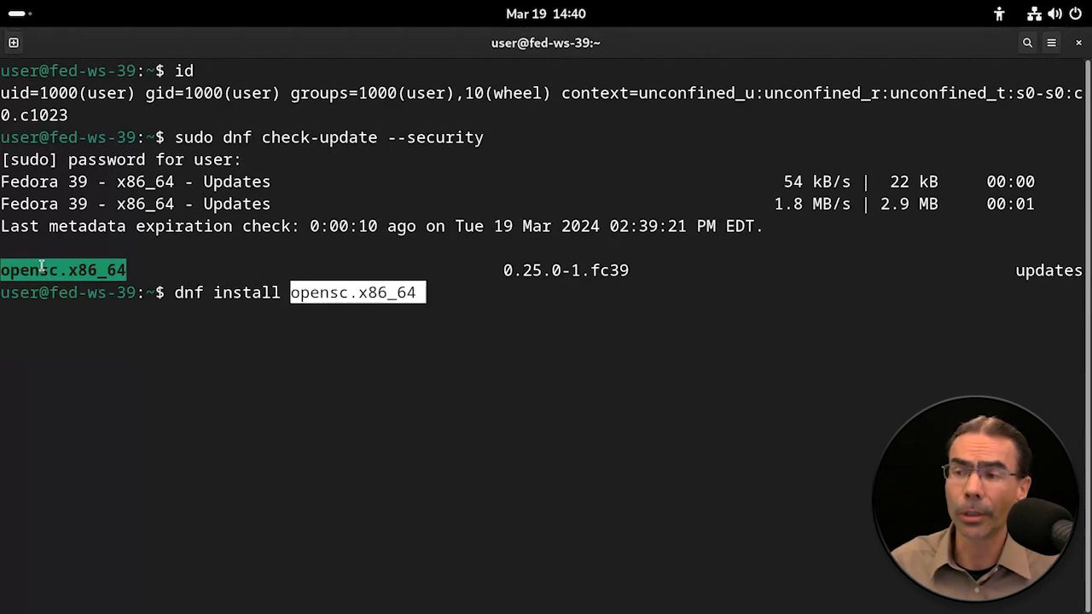
pyautogui.write('sudo dnf')
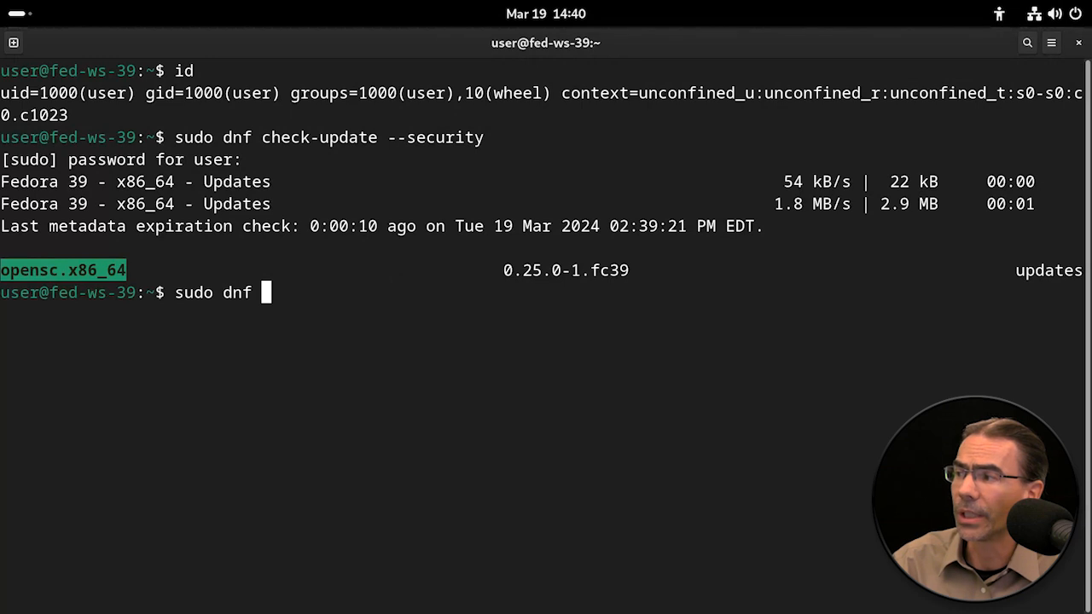
# Step: Run sudo dnf update --security and confirm with y to upgrade opensc
pyautogui.write('update --secu')
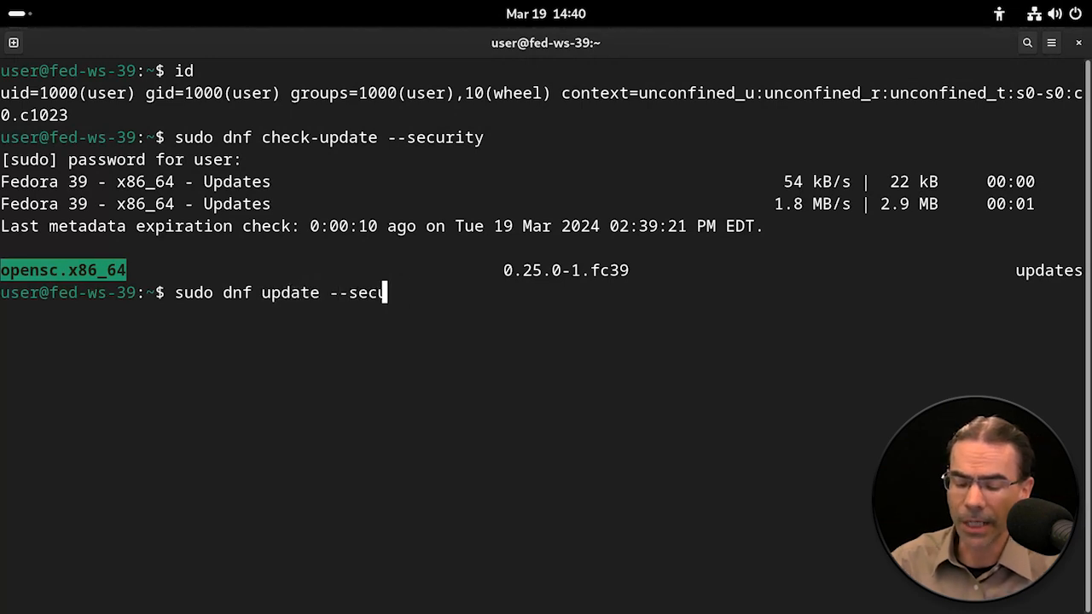
pyautogui.write('rity')
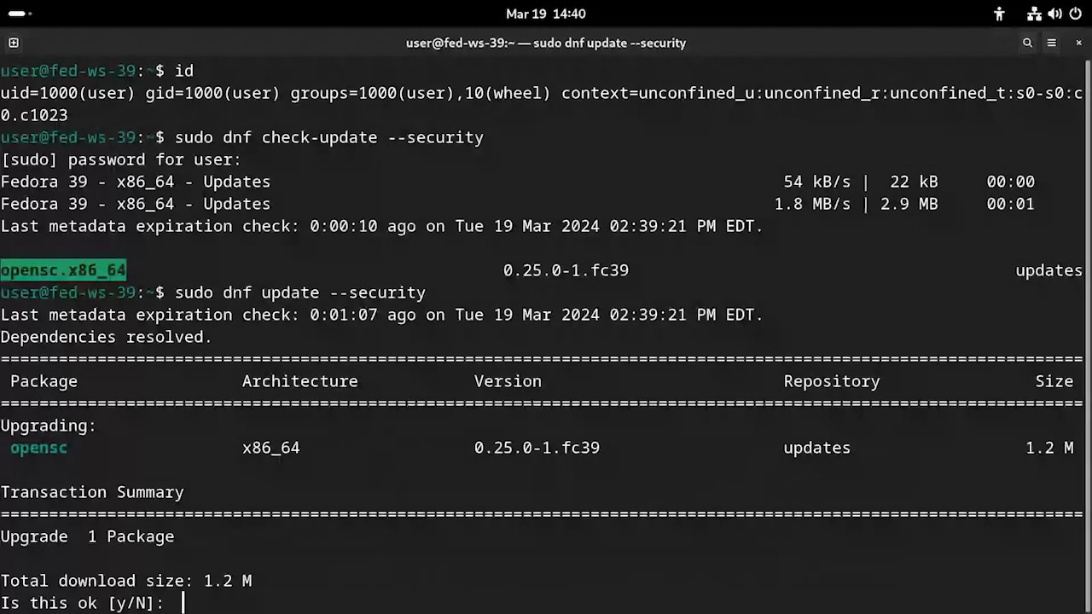
pyautogui.write('y')
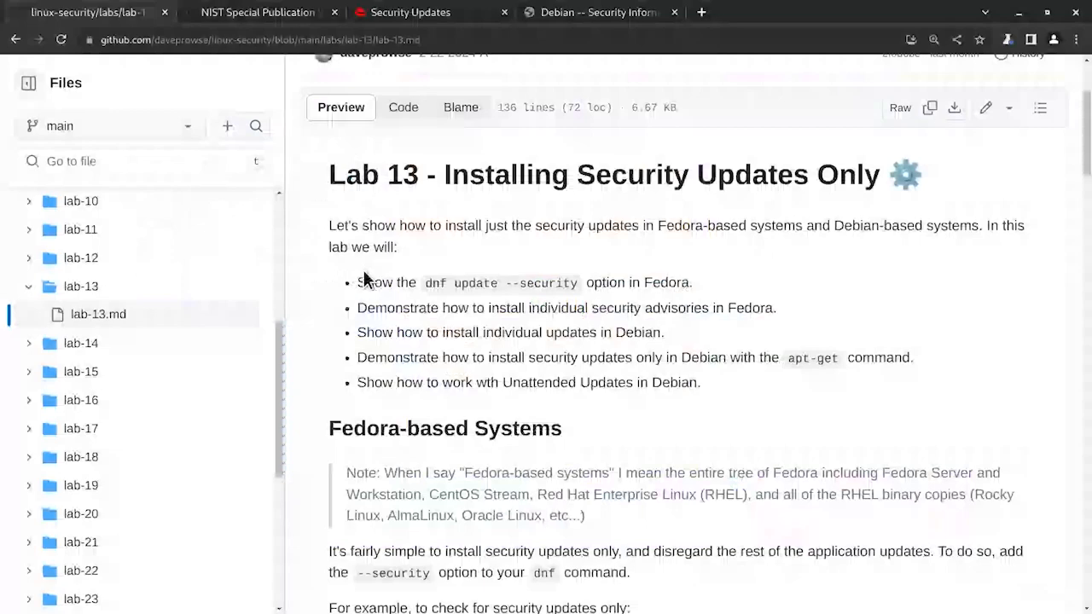
# Step: Switch back to the browser tab with the Lab 13 lab-13.md instructions
pyautogui.click(411, 12)
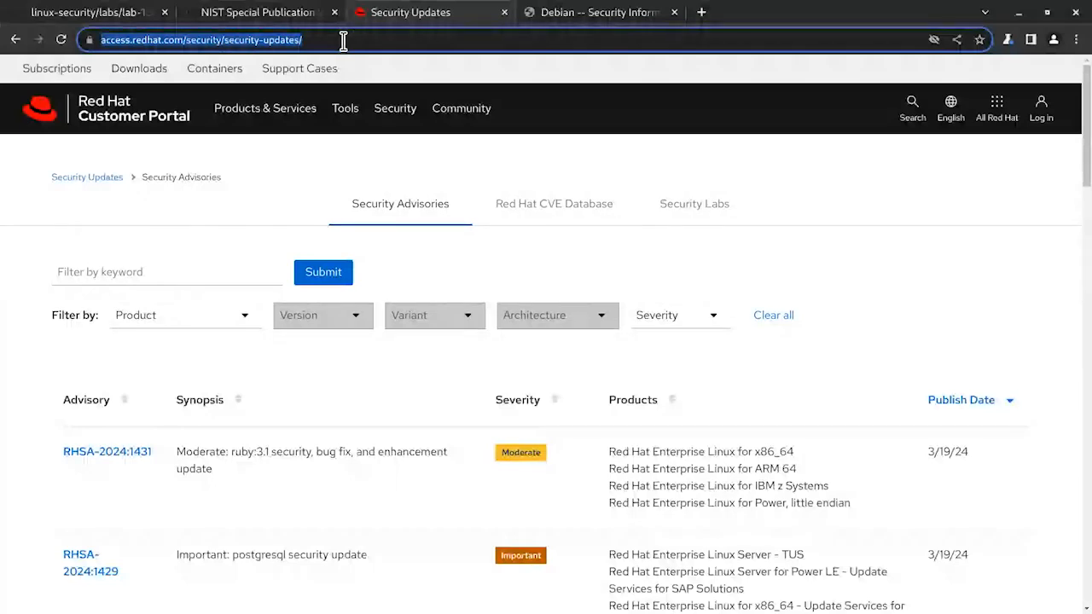
pyautogui.moveTo(367, 443)
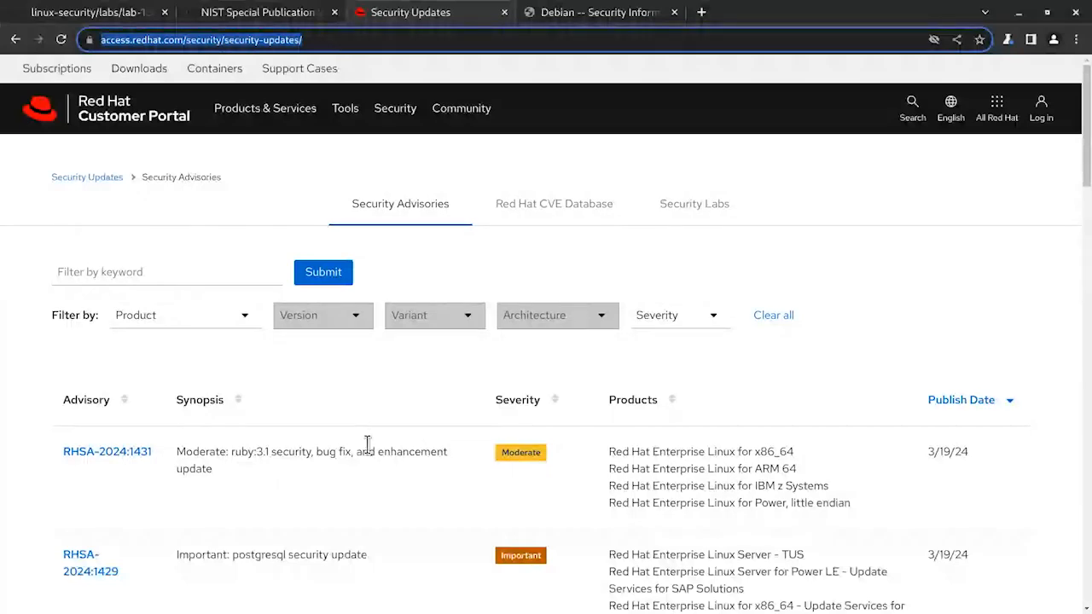
pyautogui.moveTo(432, 395)
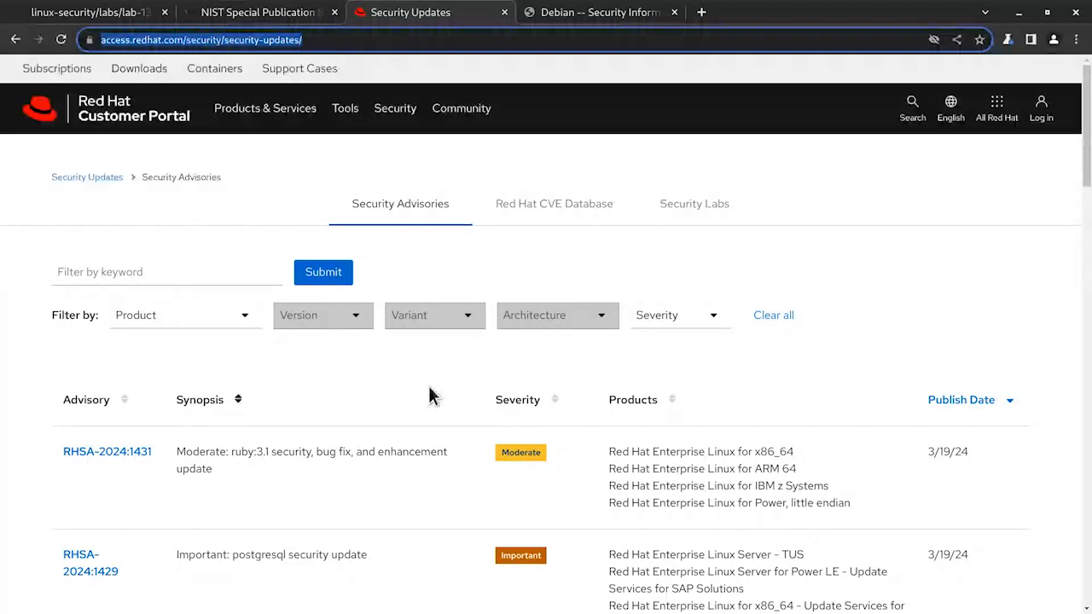
pyautogui.moveTo(147, 531)
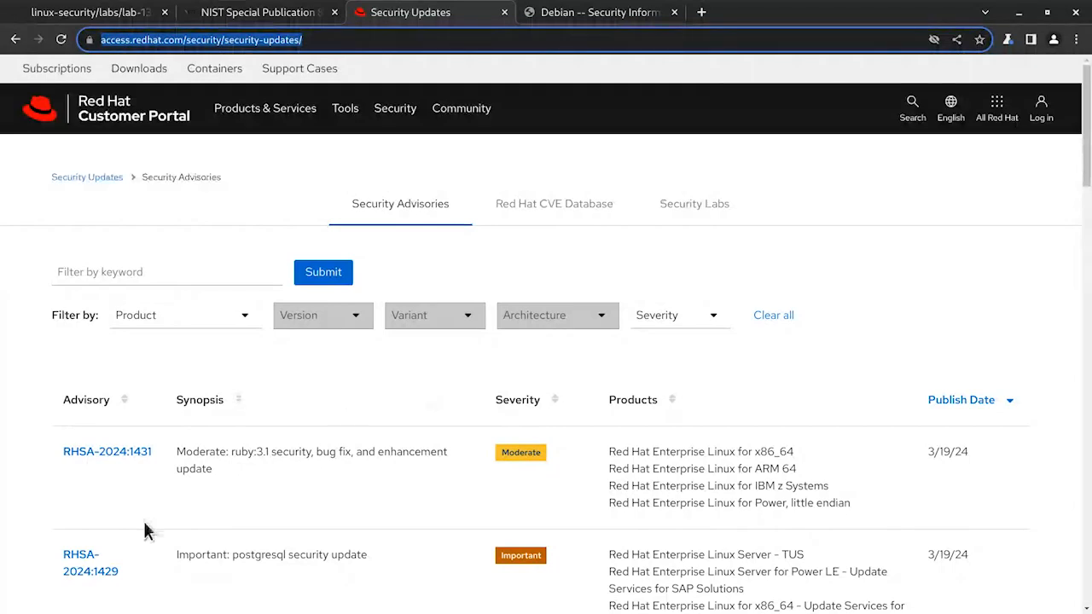
pyautogui.moveTo(122, 476)
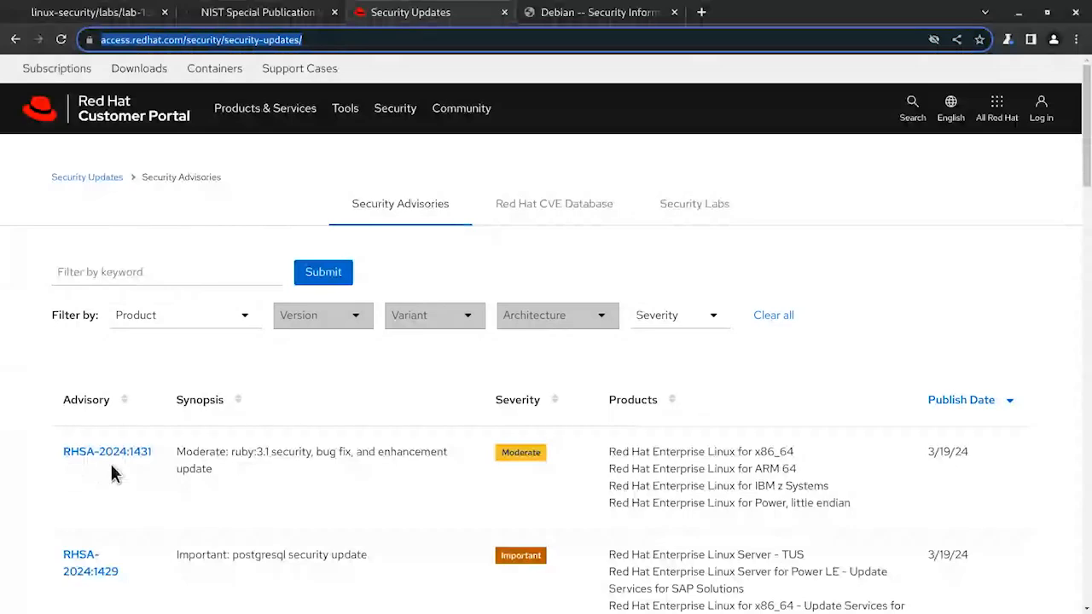
pyautogui.moveTo(136, 467)
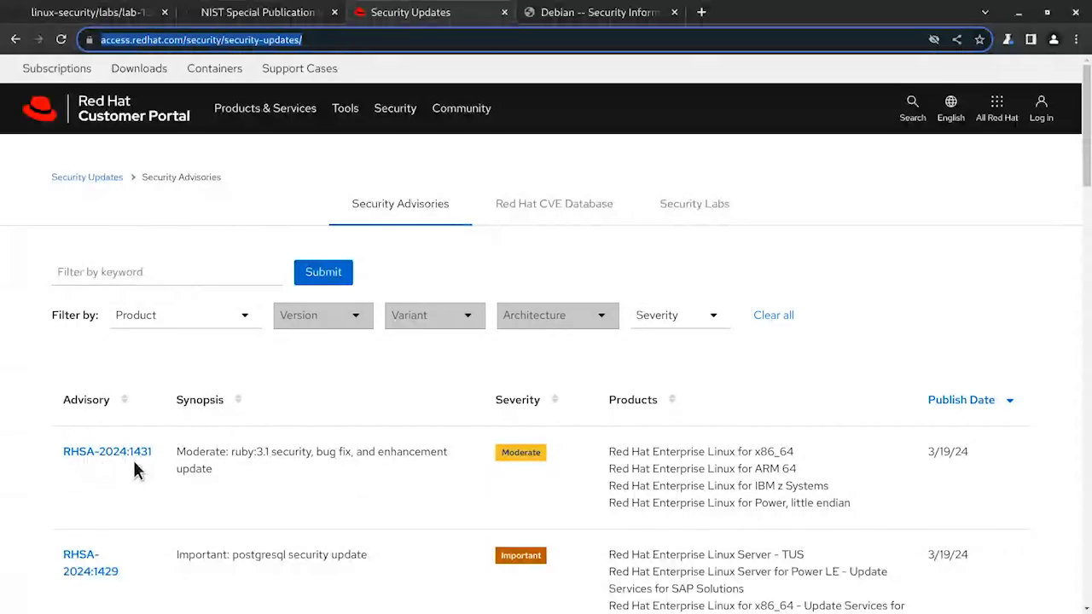
pyautogui.moveTo(163, 475)
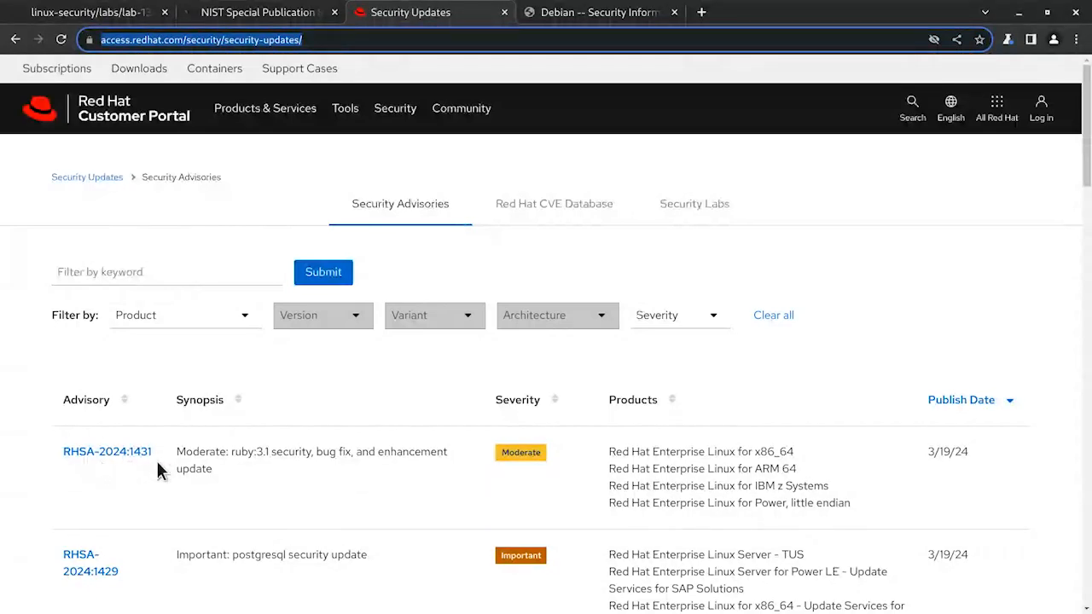
pyautogui.moveTo(715, 438)
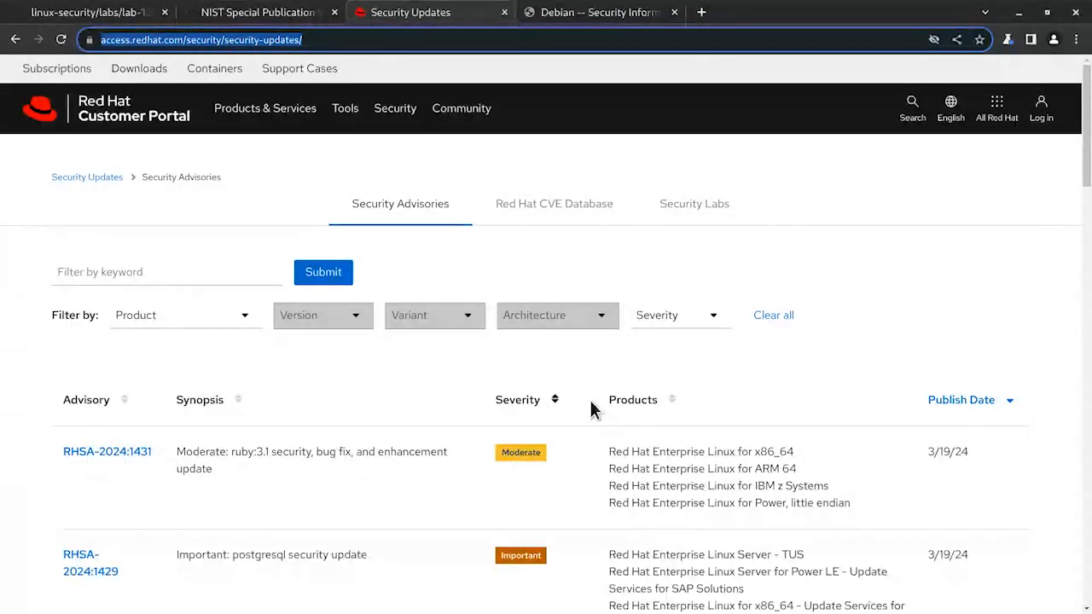
# Step: Scroll the Red Hat advisories table down to RHSA-2024:1427 libreoffice and RHSA-2024:1426 postgresql
pyautogui.scroll(-3)
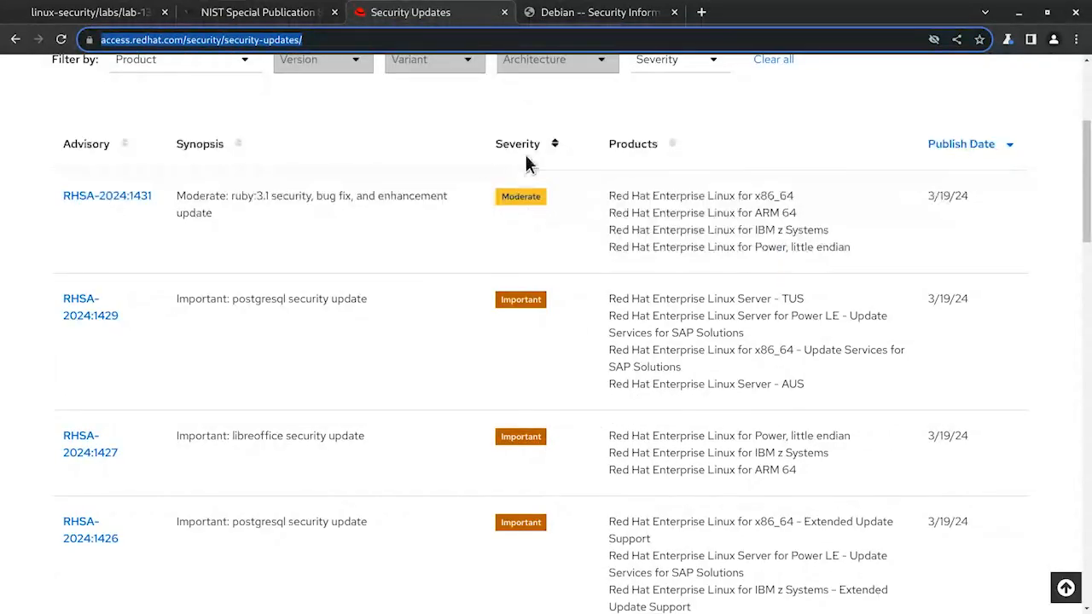
pyautogui.moveTo(531, 325)
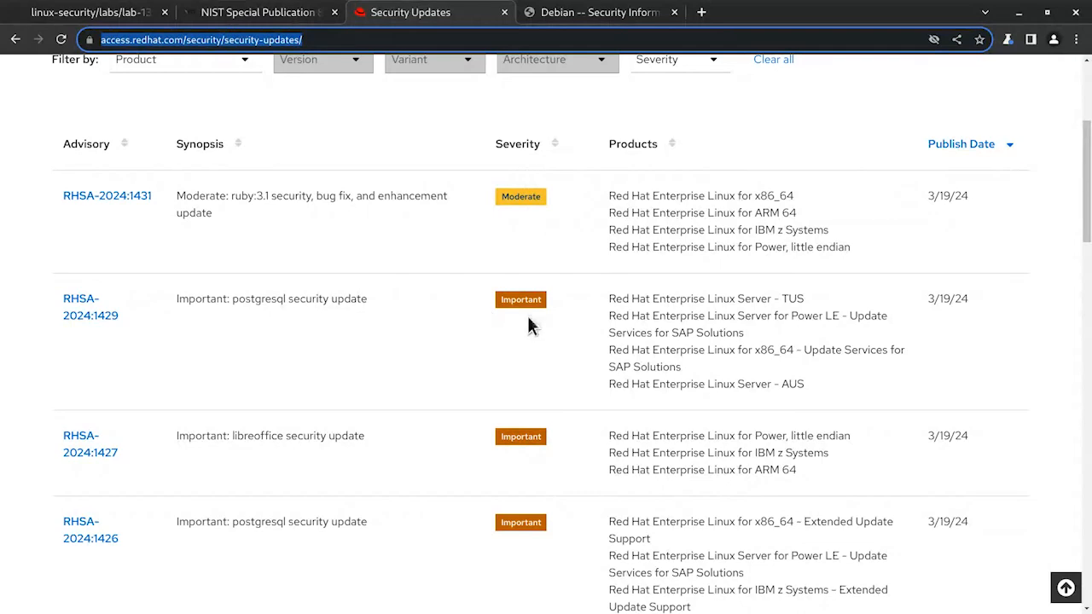
pyautogui.moveTo(562, 330)
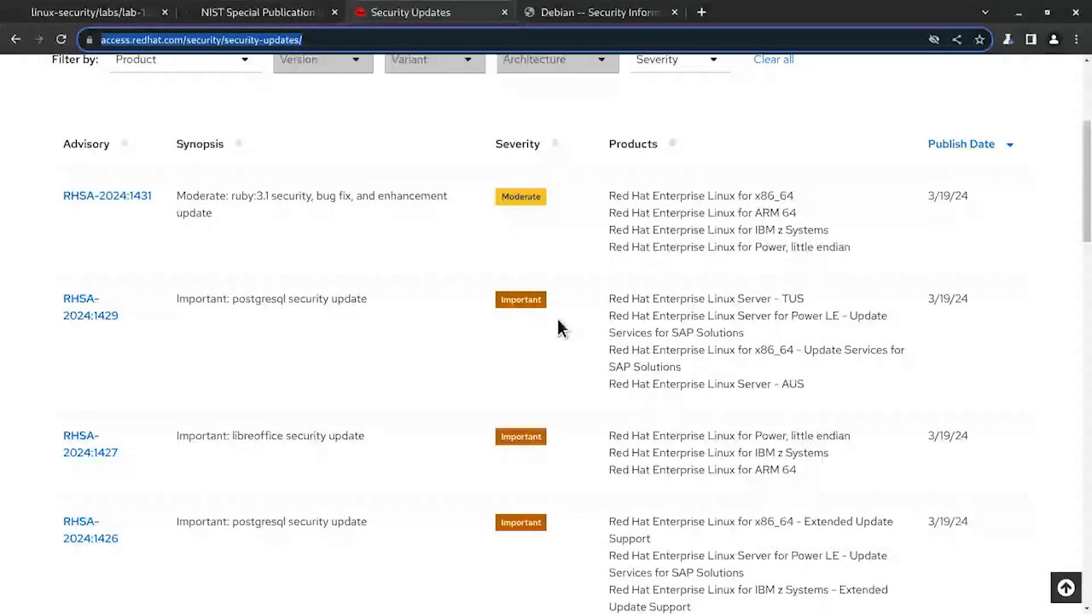
pyautogui.moveTo(367, 320)
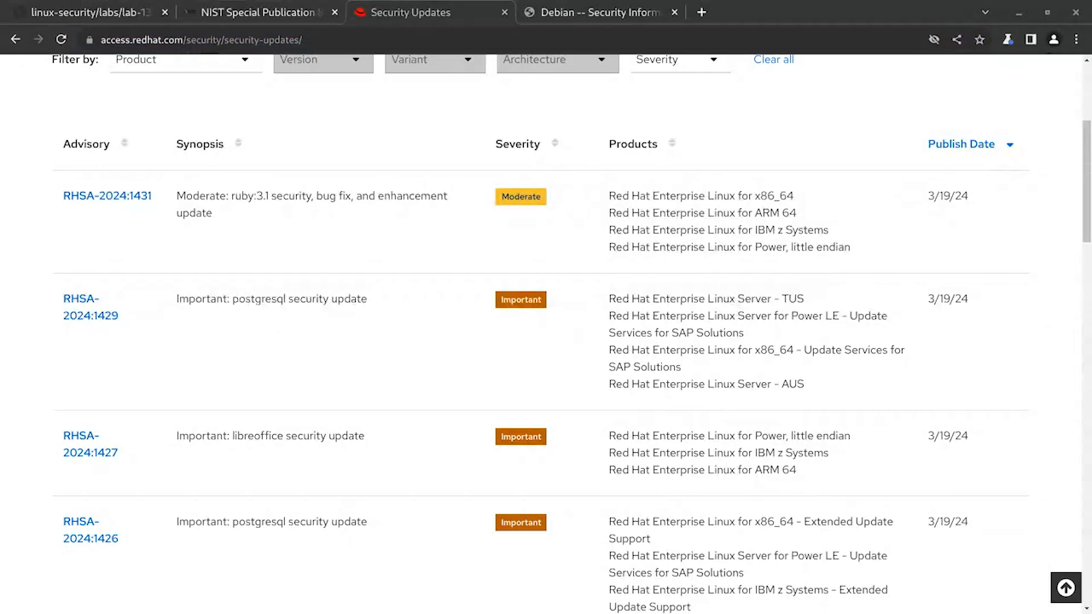
pyautogui.moveTo(190, 299)
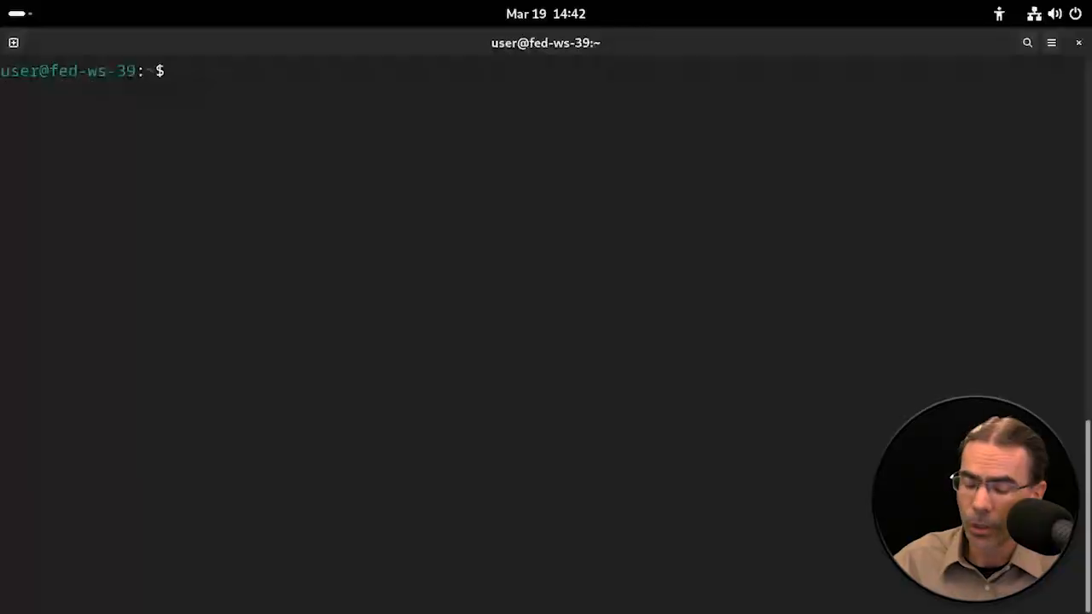
# Step: Run sudo dnf update --advisory=RHSA-2024:0773, which reports nothing to do, and select the ID
pyautogui.write('sudo dnf')
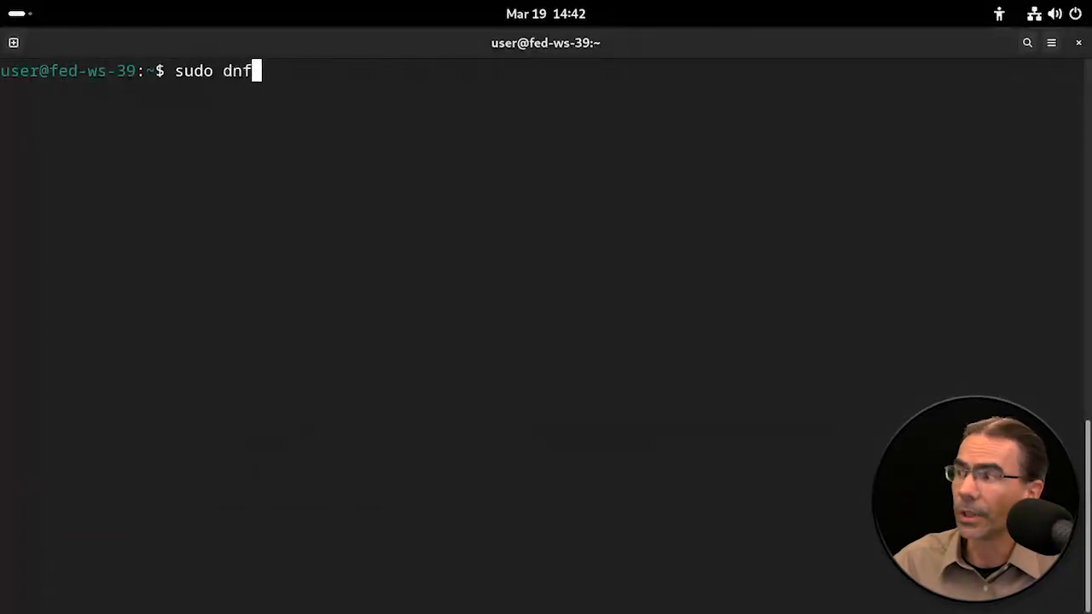
pyautogui.write('update --a')
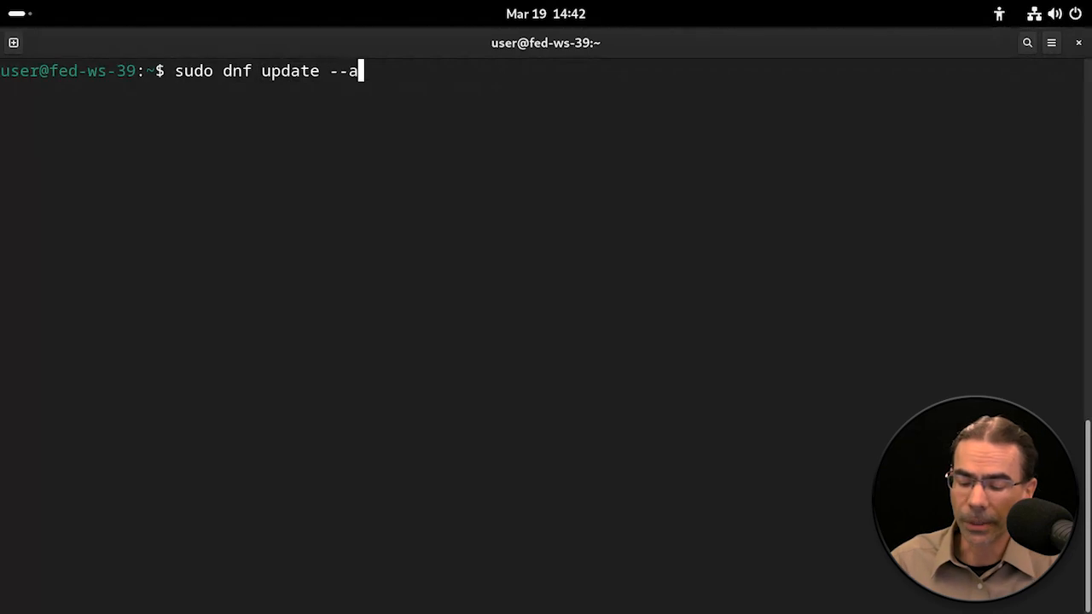
pyautogui.write('dvisory')
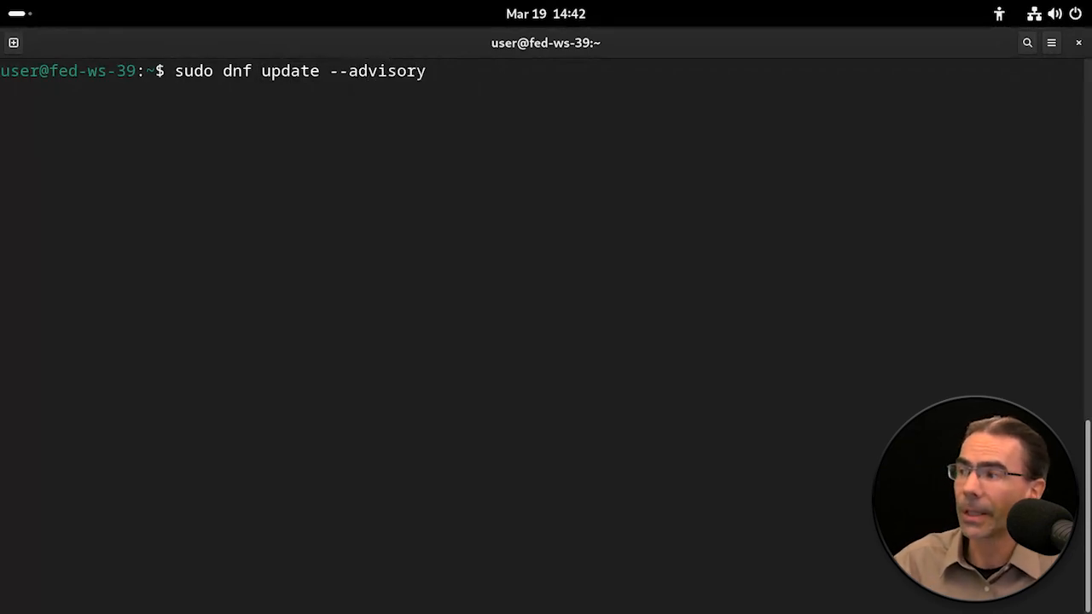
pyautogui.write('=')
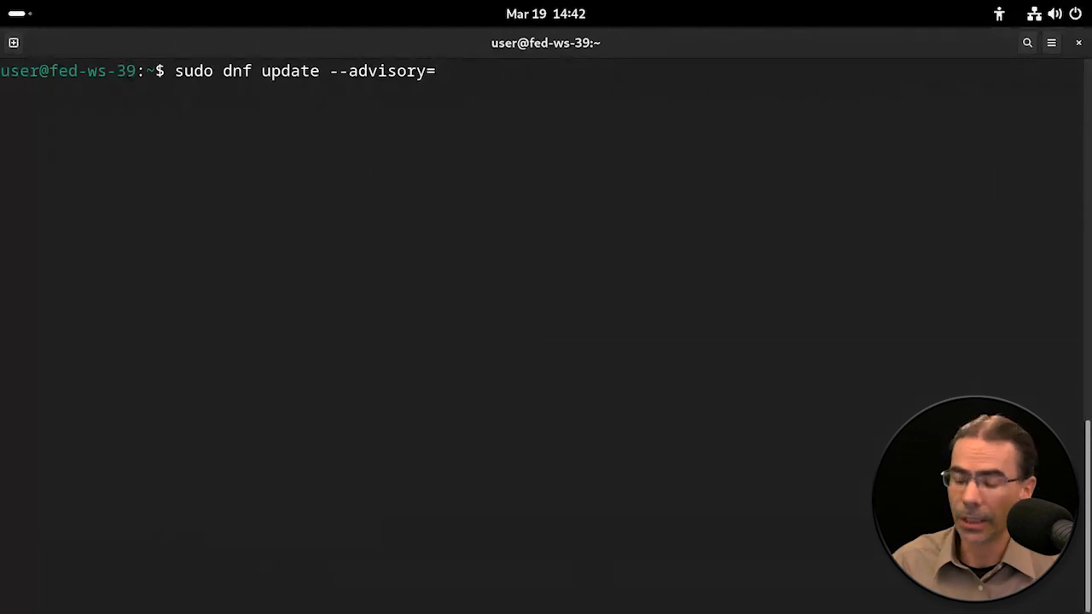
pyautogui.write('RHSA')
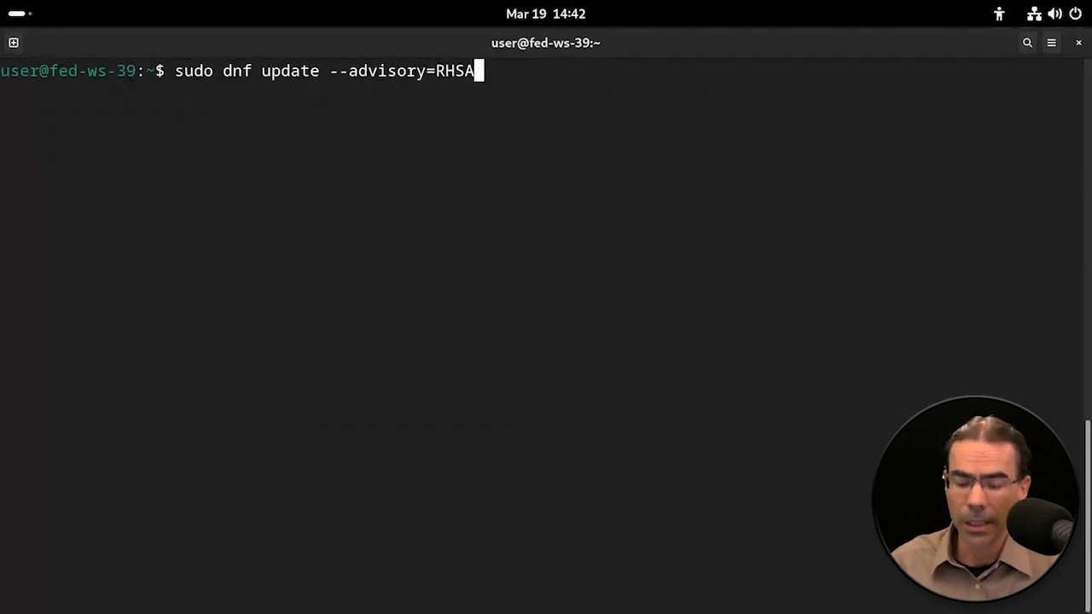
pyautogui.write('-2024')
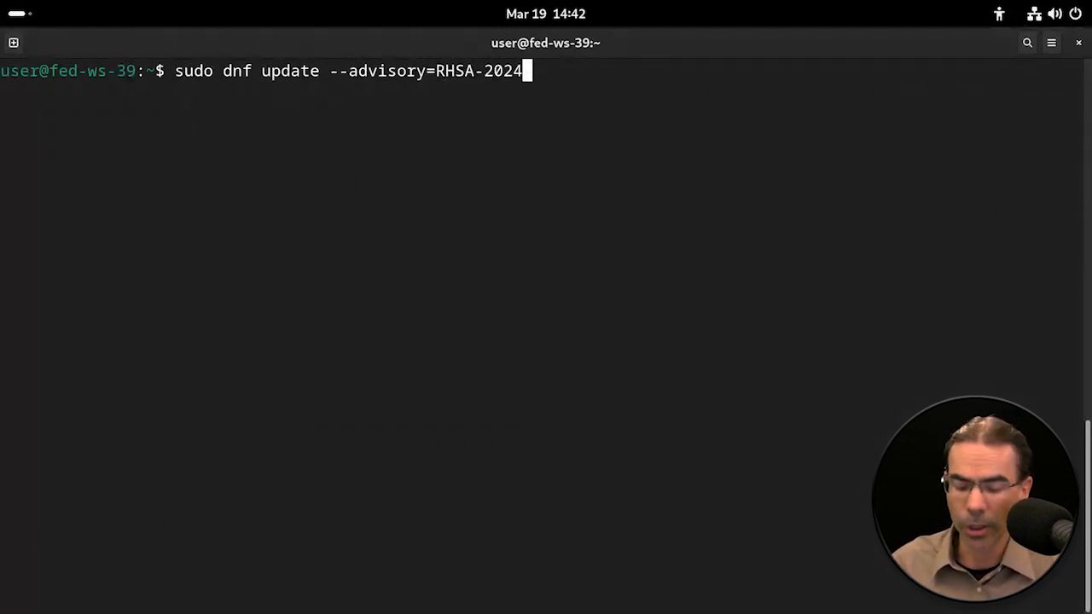
pyautogui.write(':0773')
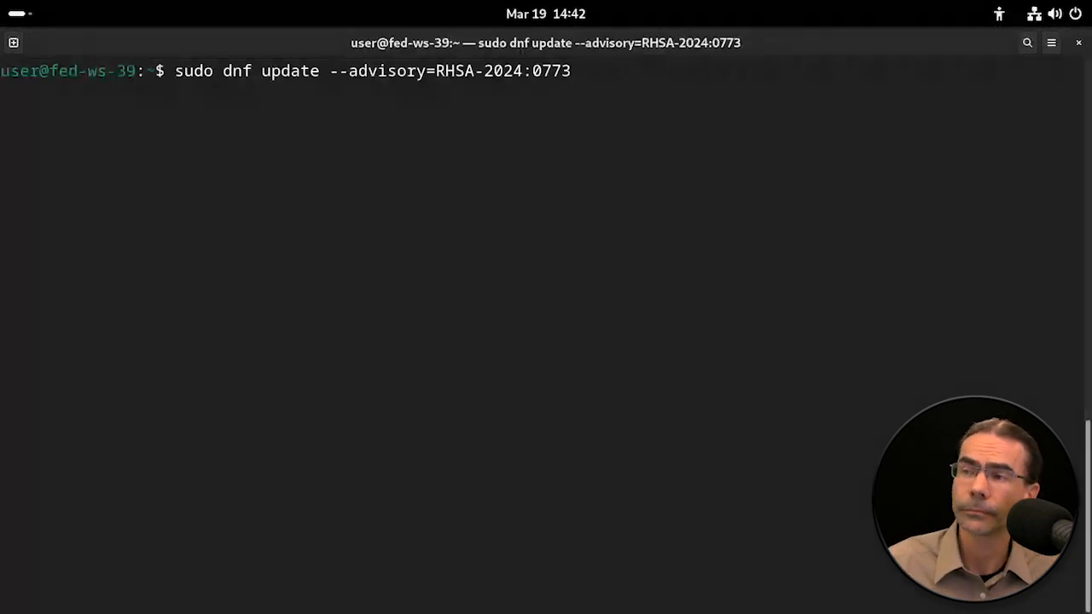
pyautogui.press('Return')
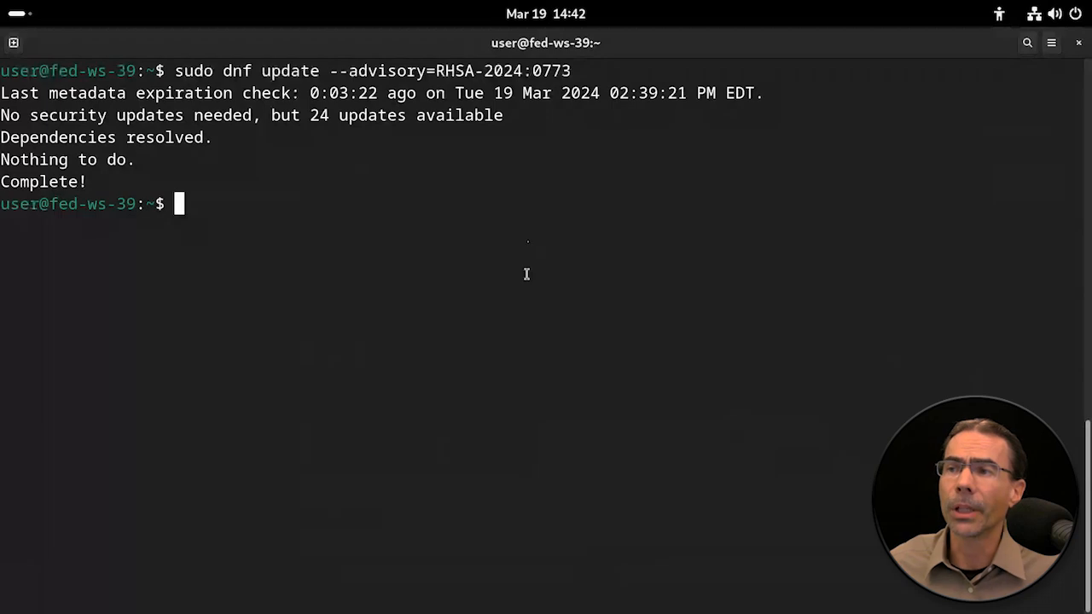
pyautogui.doubleClick(508, 71)
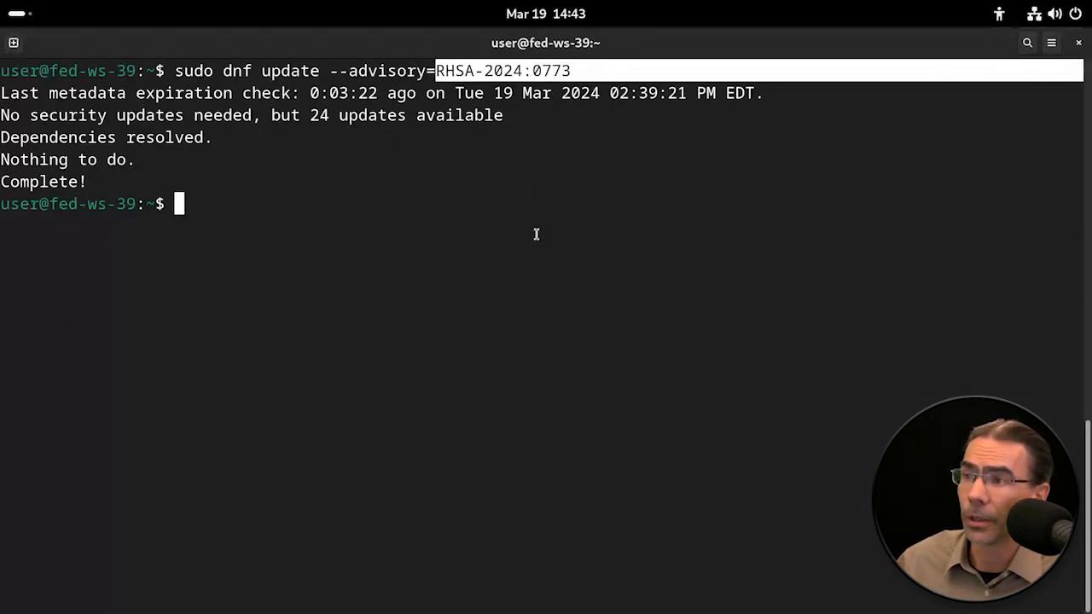
pyautogui.moveTo(3, 279)
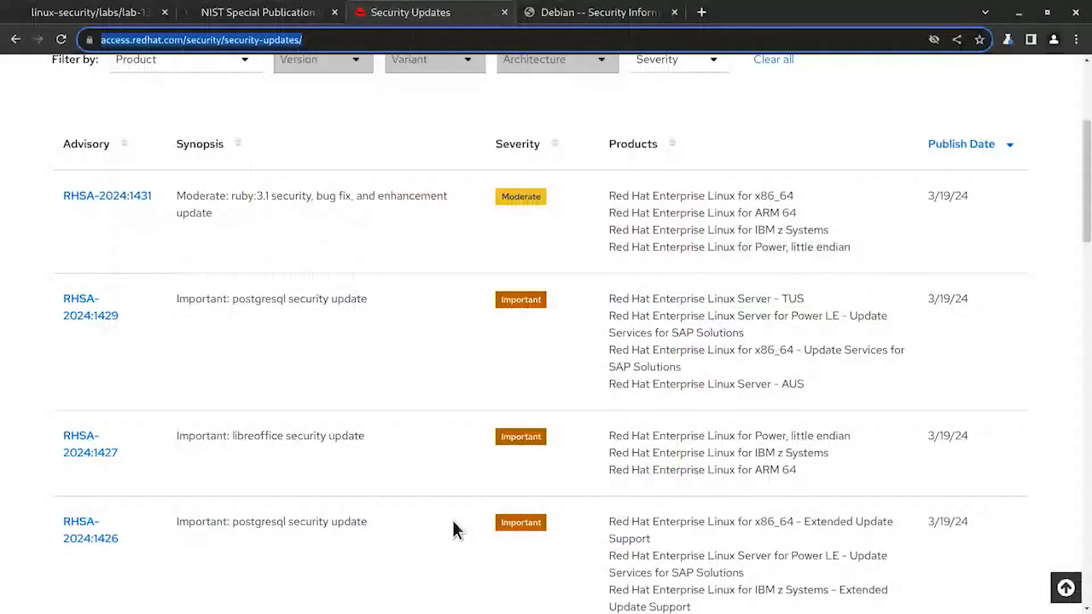
pyautogui.moveTo(46, 434)
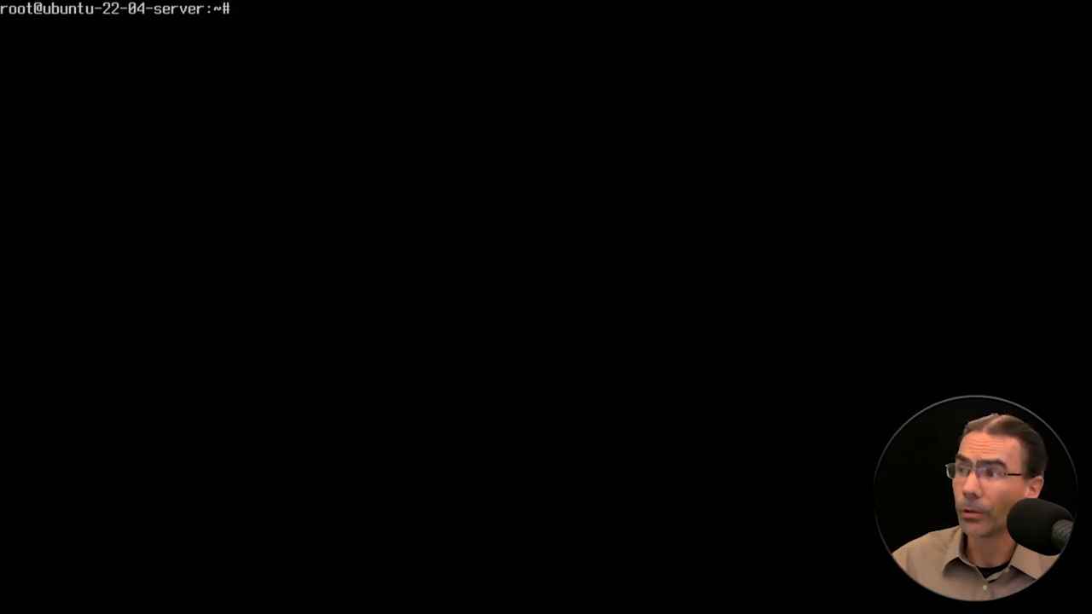
# Step: Compose the pipeline apt-get -s dist-upgrade | grep "^Inst" | grep -i security
pyautogui.write('apt-')
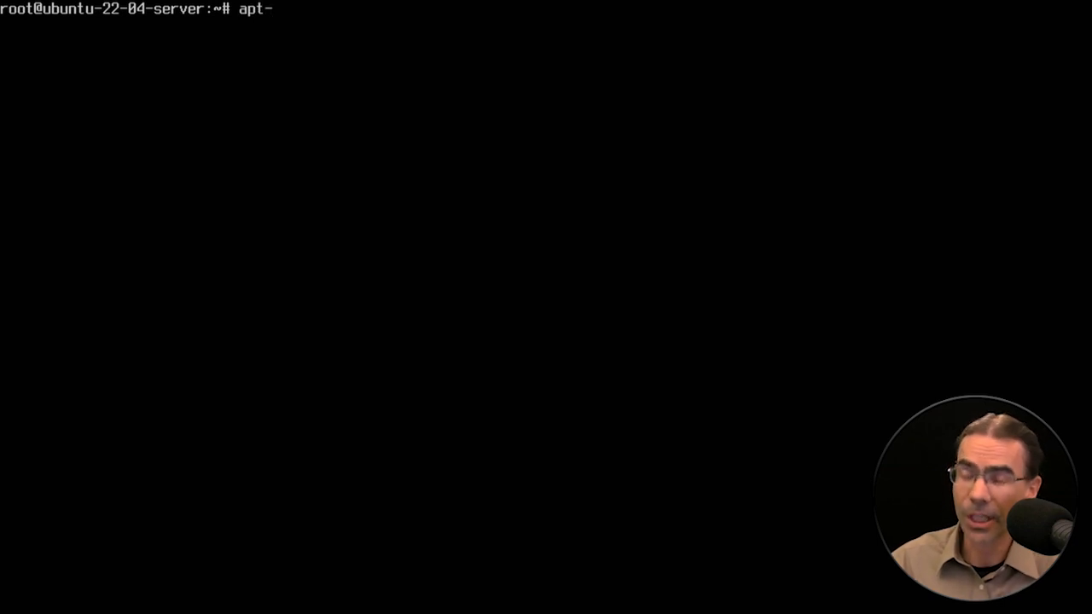
pyautogui.write('get')
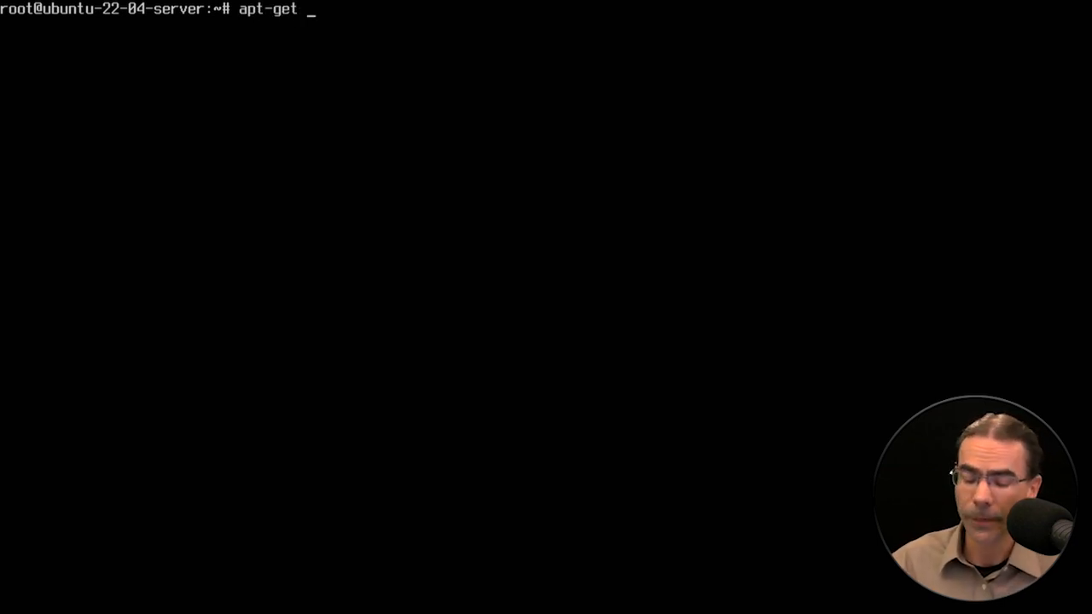
pyautogui.write('-s')
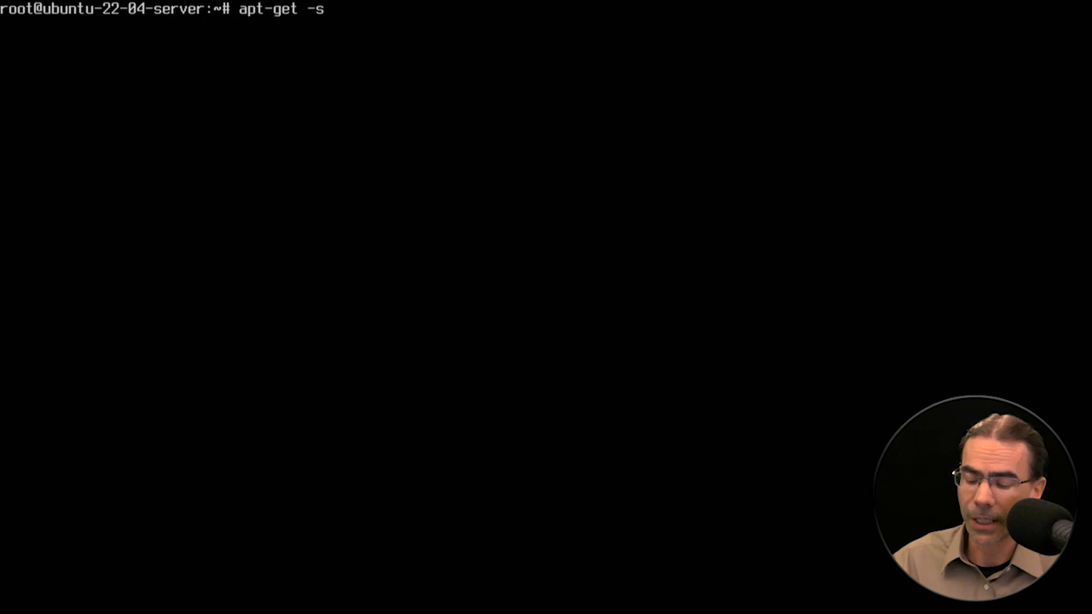
pyautogui.write('dist')
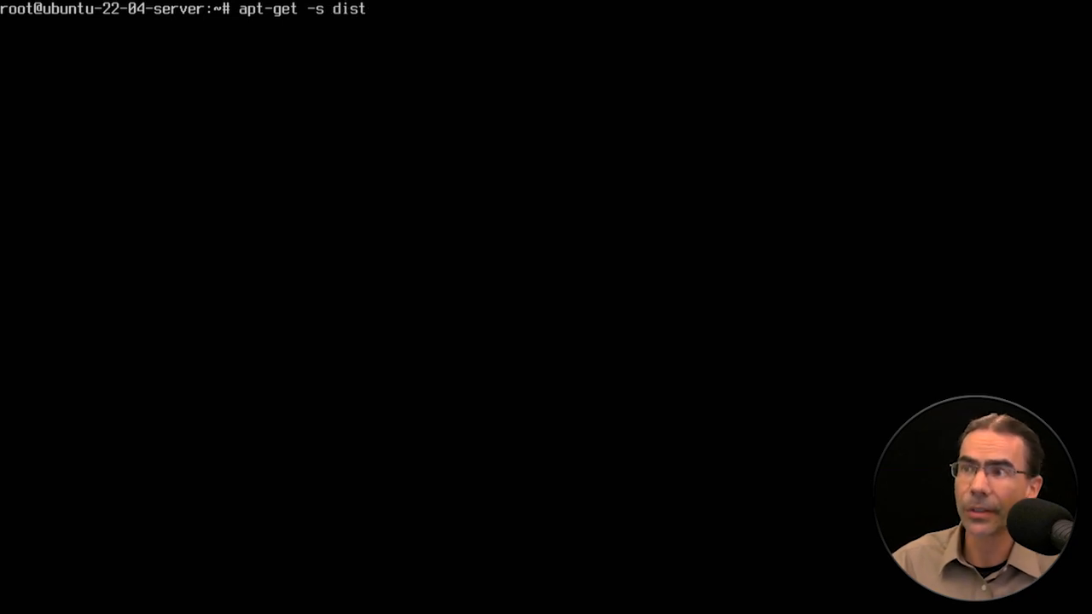
pyautogui.write('-upgrade |')
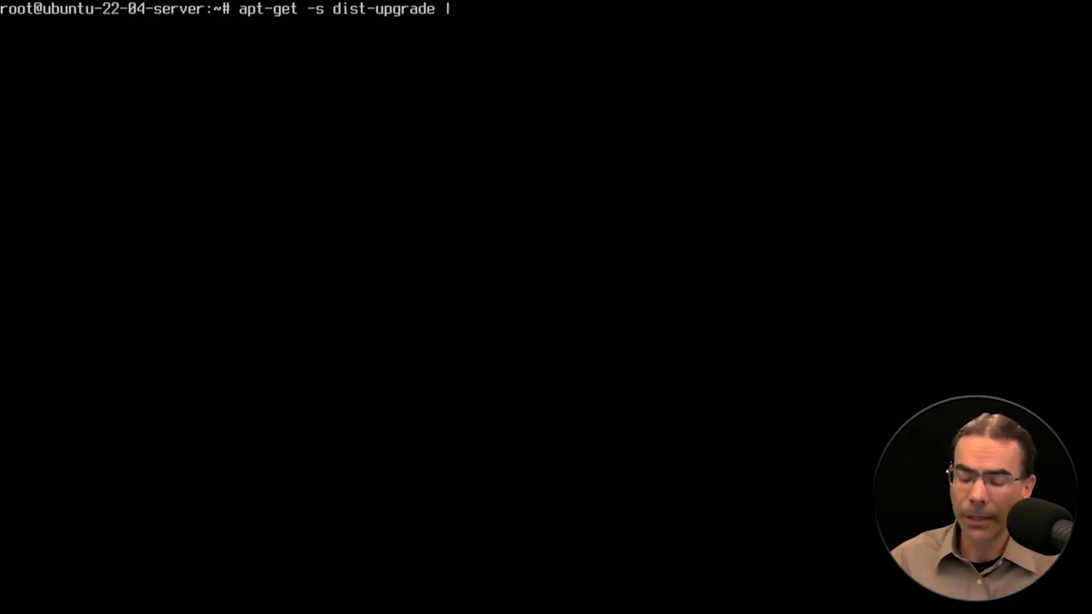
pyautogui.write('grep')
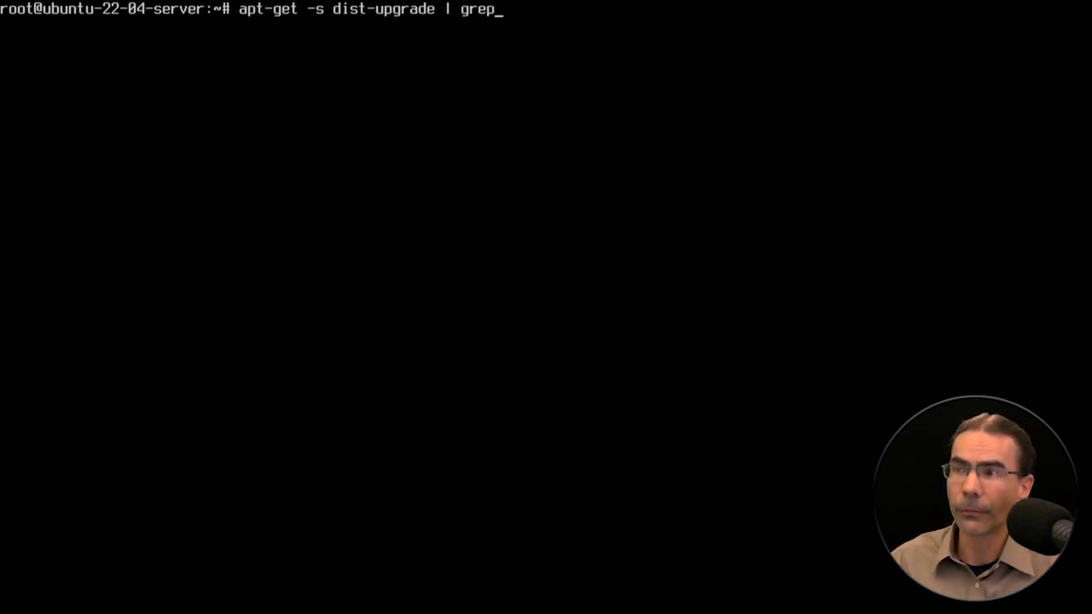
pyautogui.write('"')
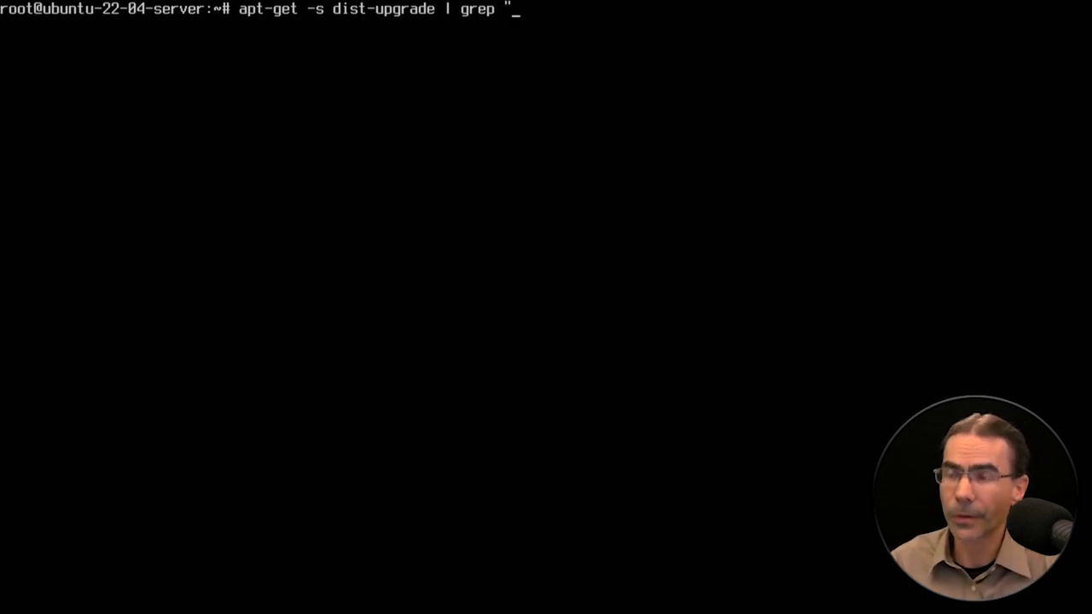
pyautogui.write('^Inst"')
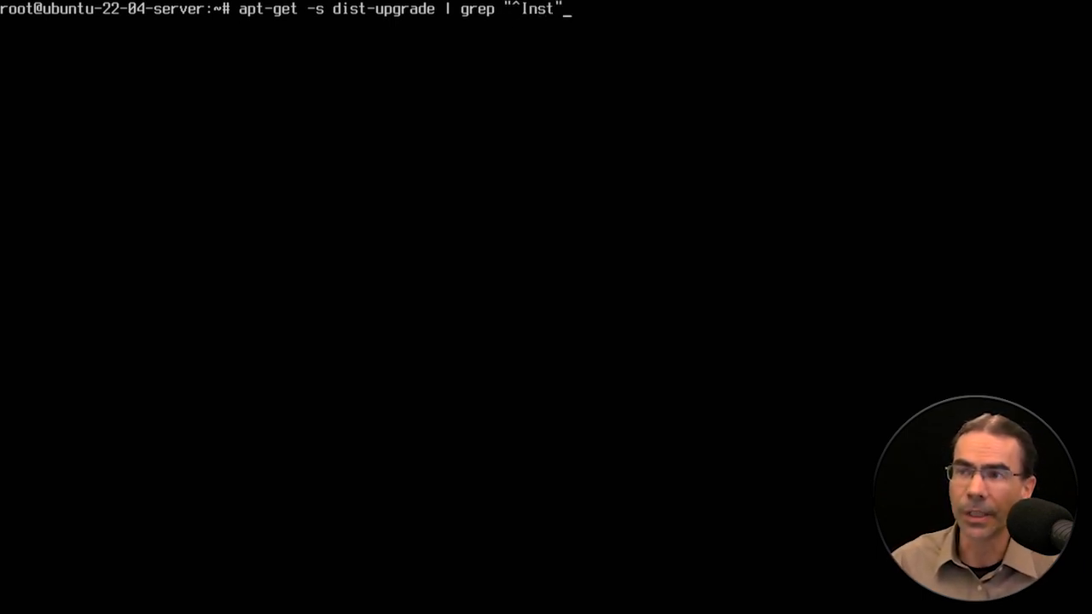
pyautogui.write('|')
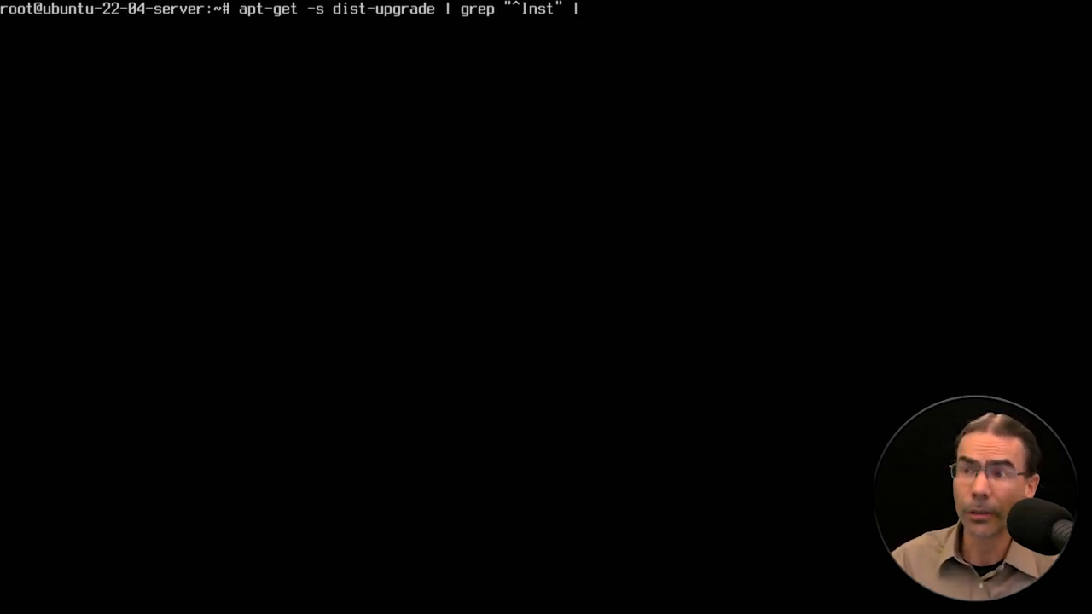
pyautogui.write('grep -i')
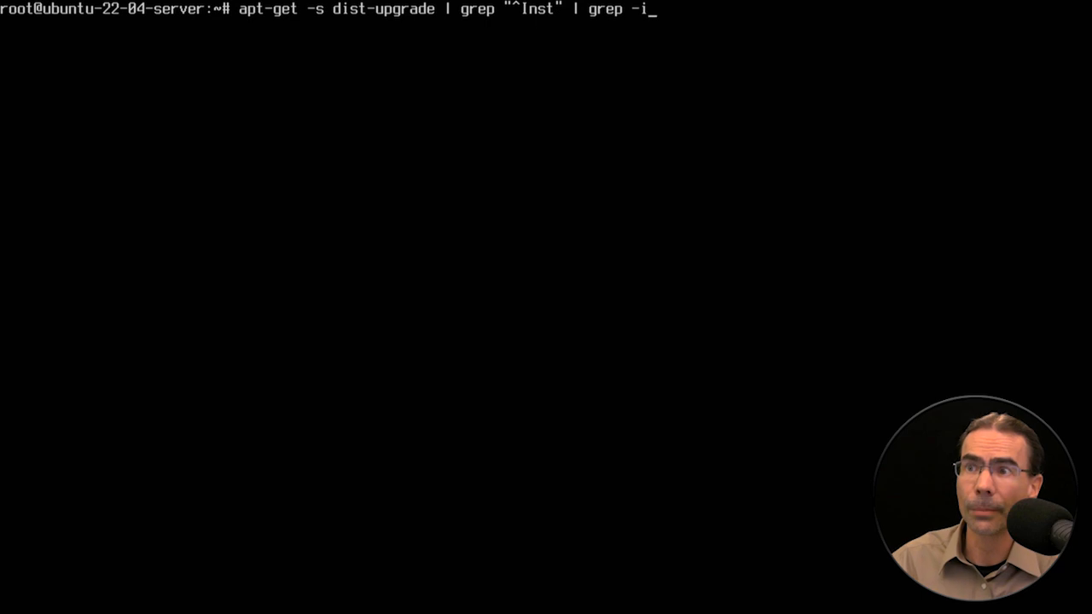
pyautogui.write('securit')
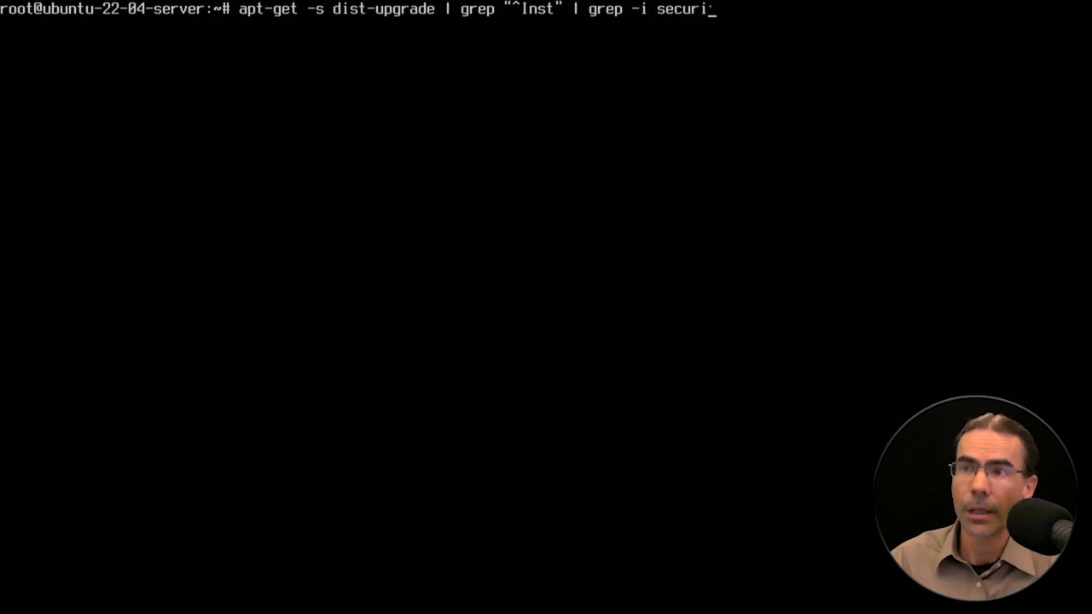
pyautogui.write('ty')
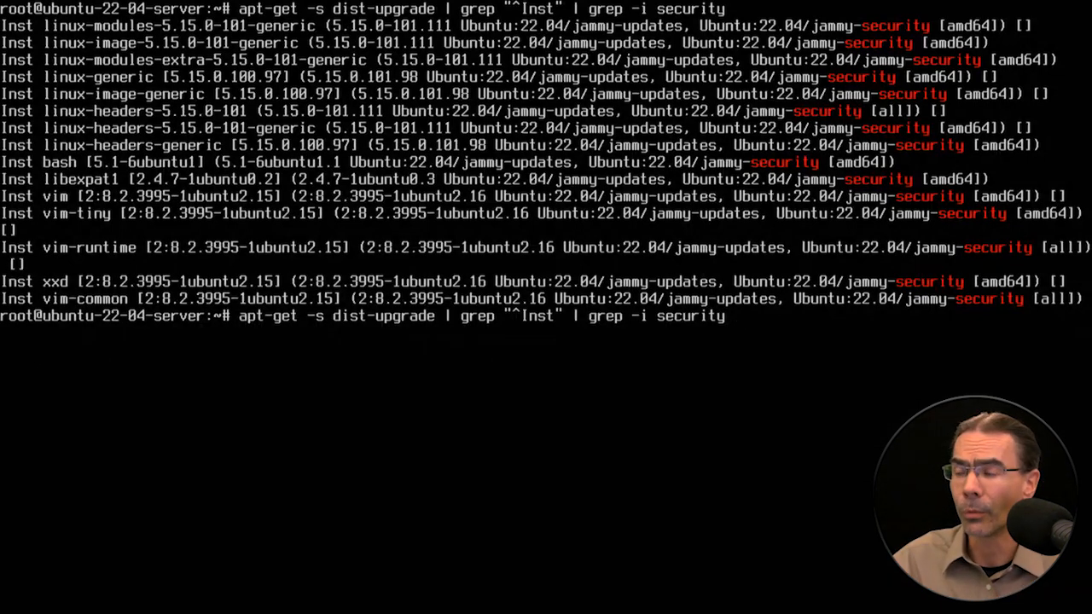
# Step: Review the jammy-security Inst lines, then recall the command and append a pipe
pyautogui.write('|')
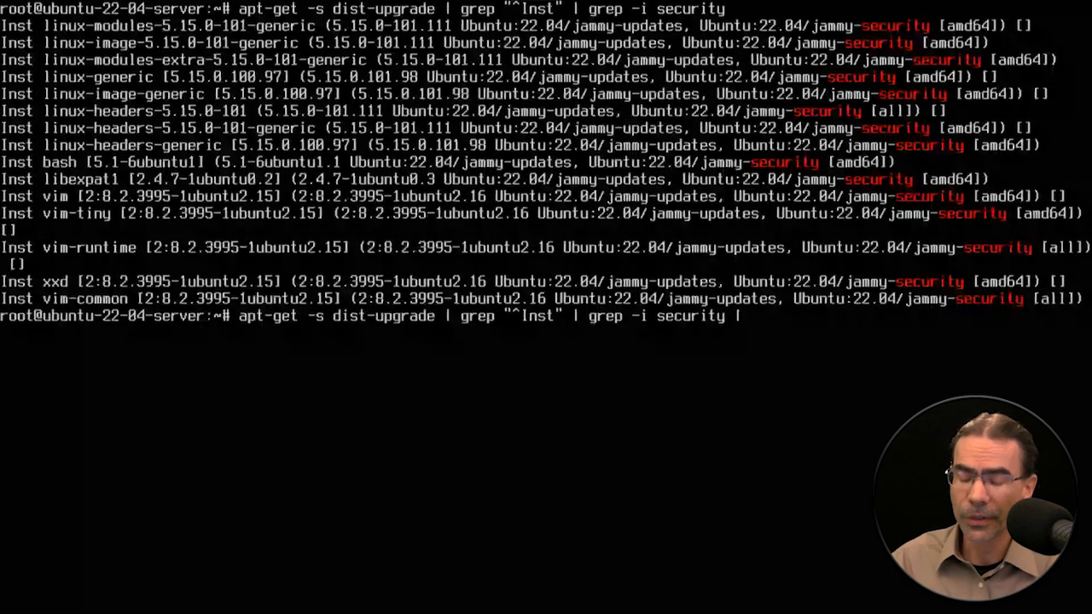
# Step: Append awk -F " " '{print $2}' | xargs apt-get install and run it; dpkg reports interruption
pyautogui.write('awk')
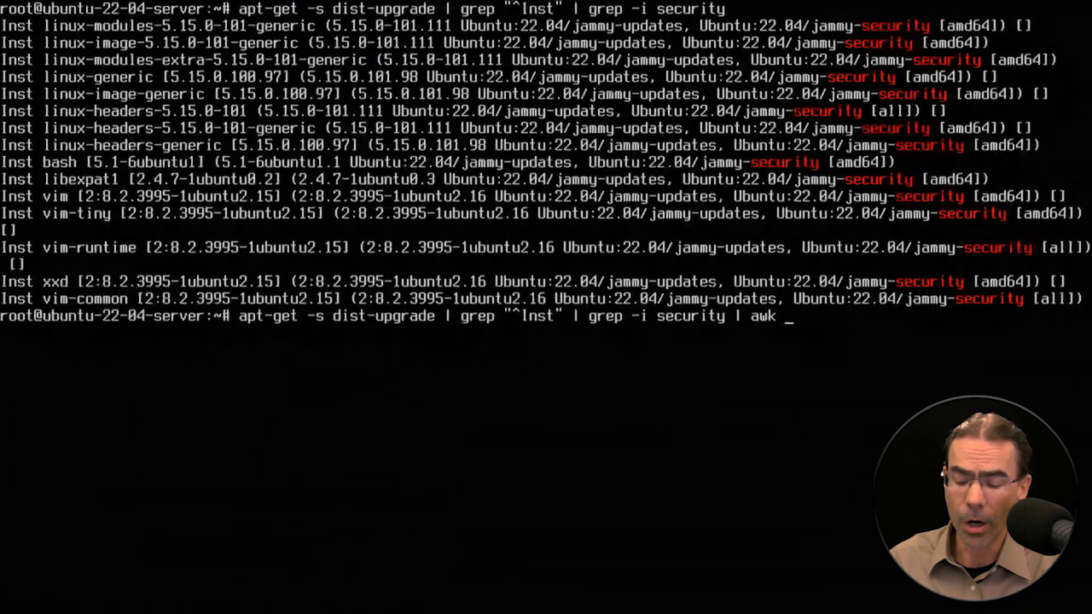
pyautogui.write('-F "')
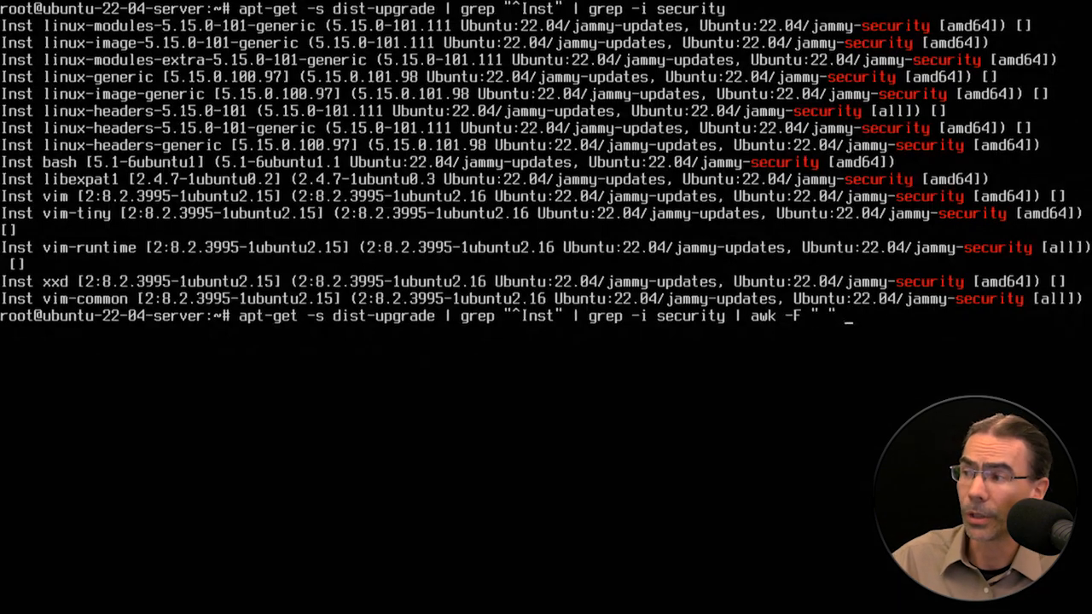
pyautogui.write('{')
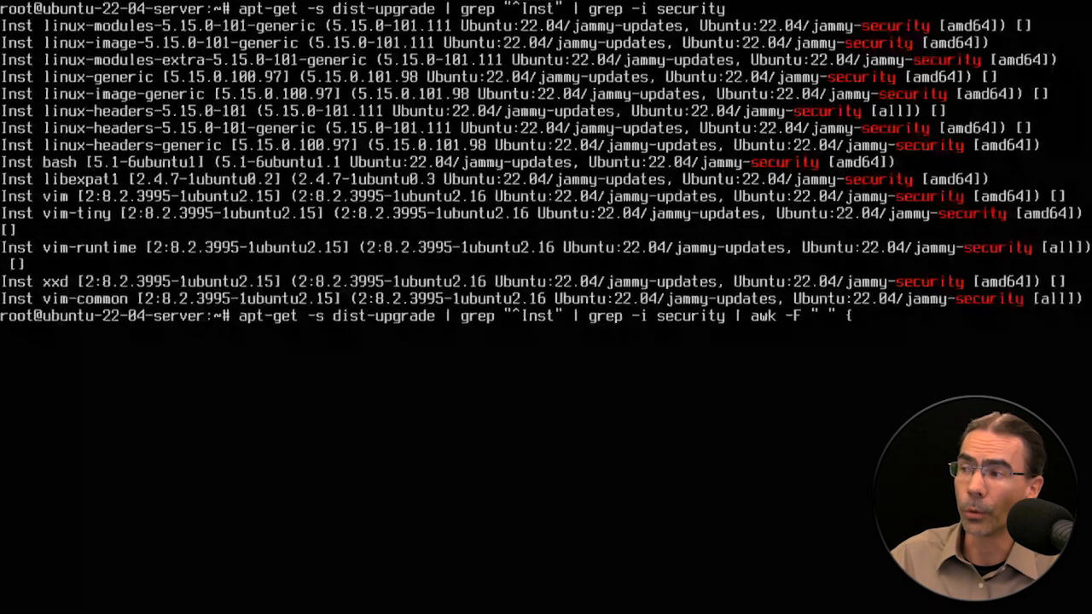
pyautogui.write("'")
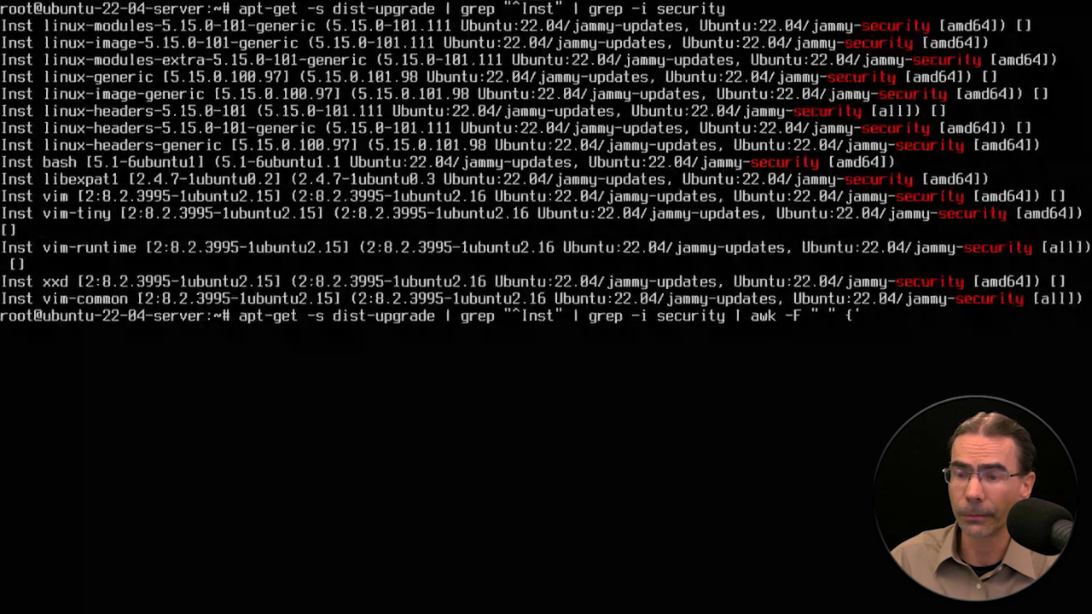
pyautogui.write('print $')
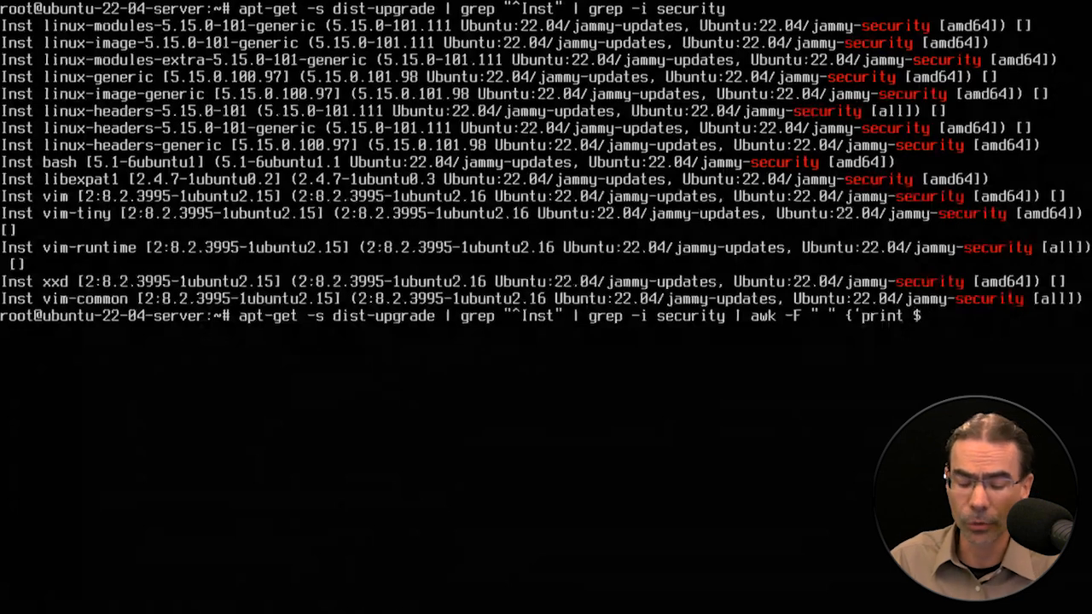
pyautogui.write("2'} | xarg")
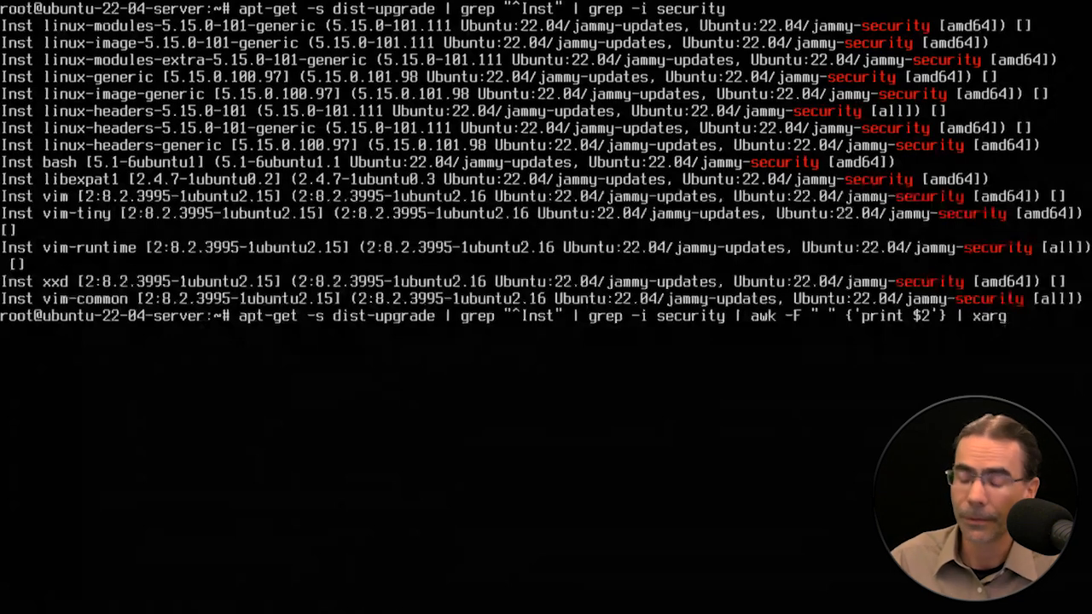
pyautogui.write('s')
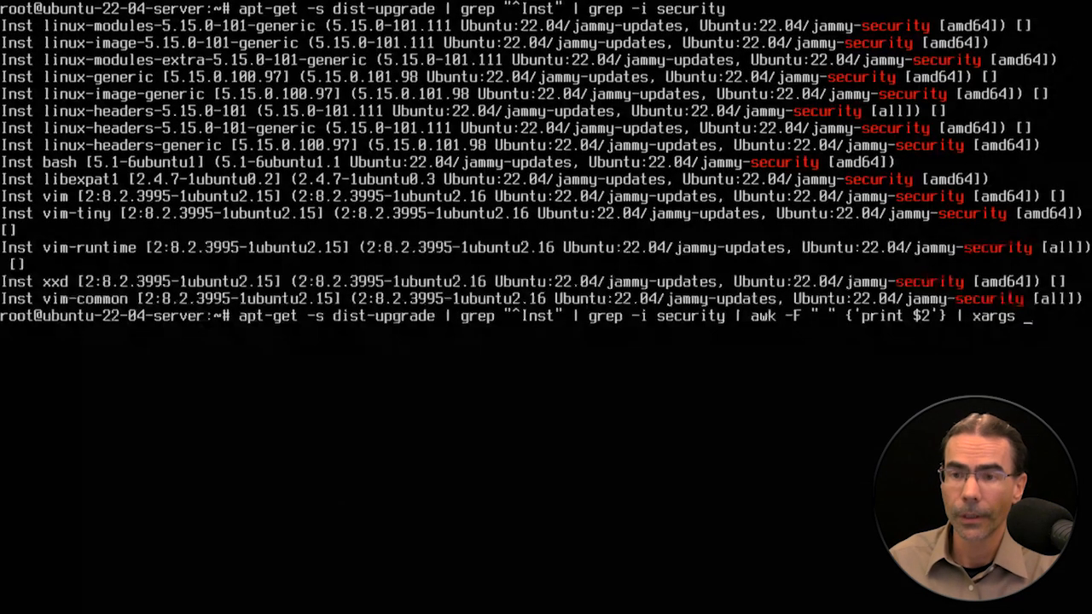
pyautogui.write('apt-get')
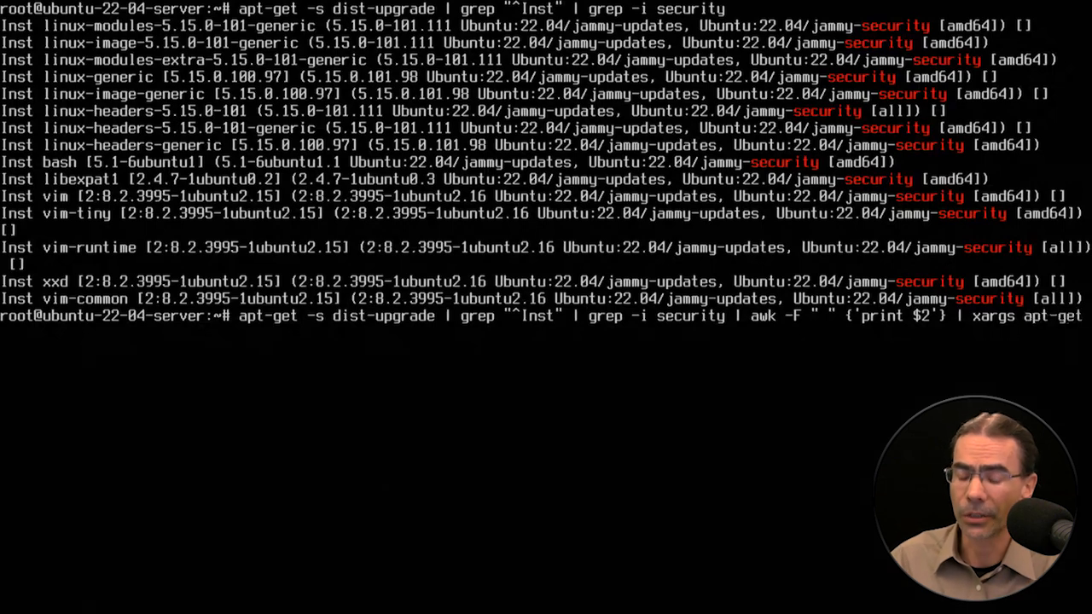
pyautogui.write('install')
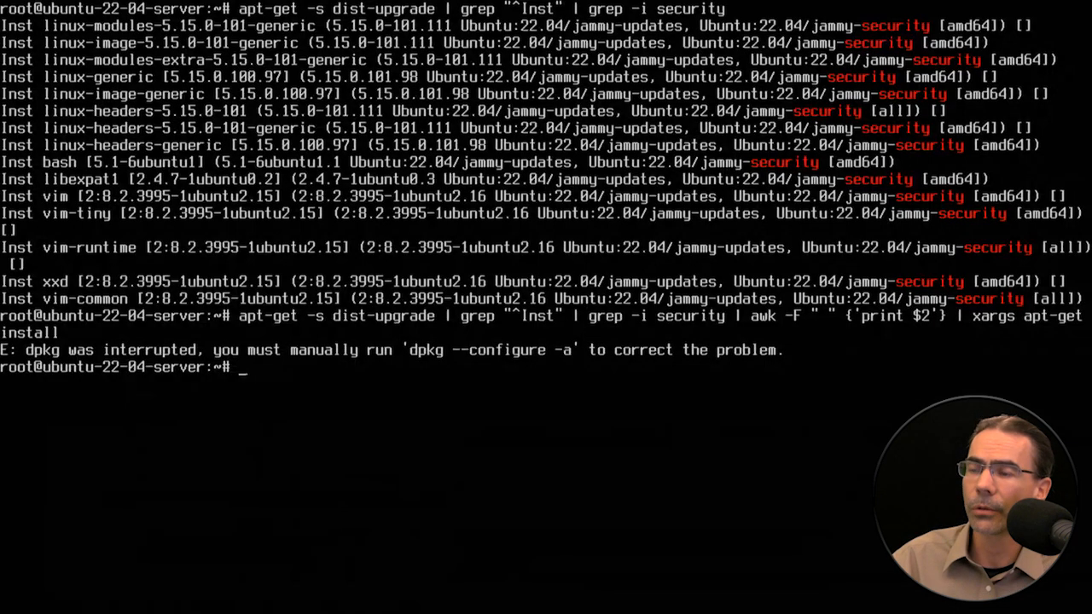
# Step: Run dpkg --configure -a, then rerun the security-only apt-get dist-upgrade grep/awk pipeline
pyautogui.write('dpkg')
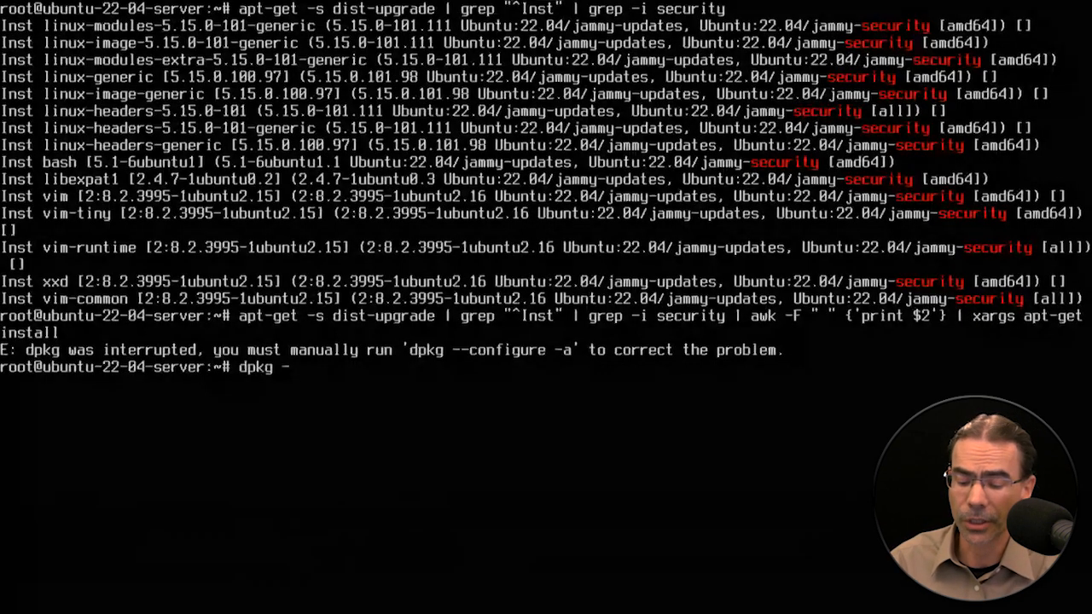
pyautogui.write('-configure')
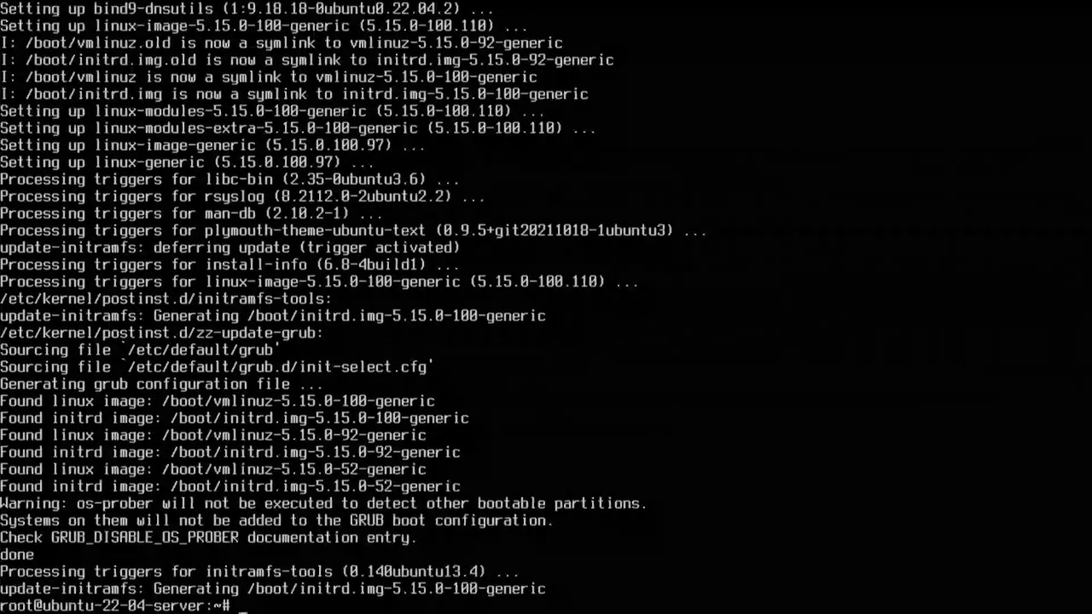
pyautogui.write('apt-get -s dist-upgrade | grep "^Inst" | grep -i security | awk -F " " {\'print $2\'} | xargs apt-get install')
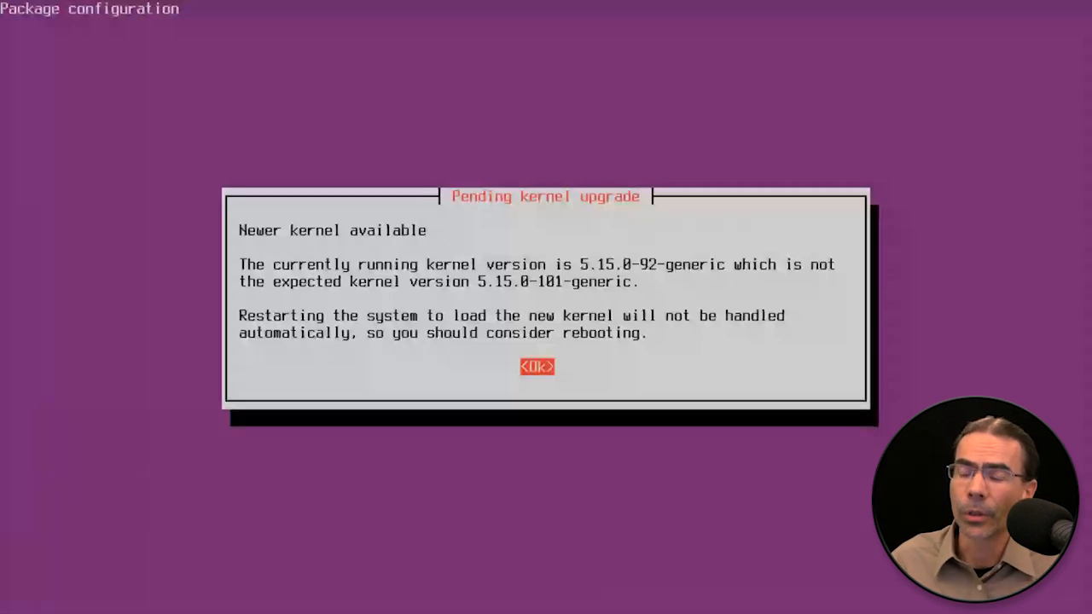
# Step: Acknowledge the newer-kernel-available notice to reach the outdated-daemons restart prompt
pyautogui.click(537, 367)
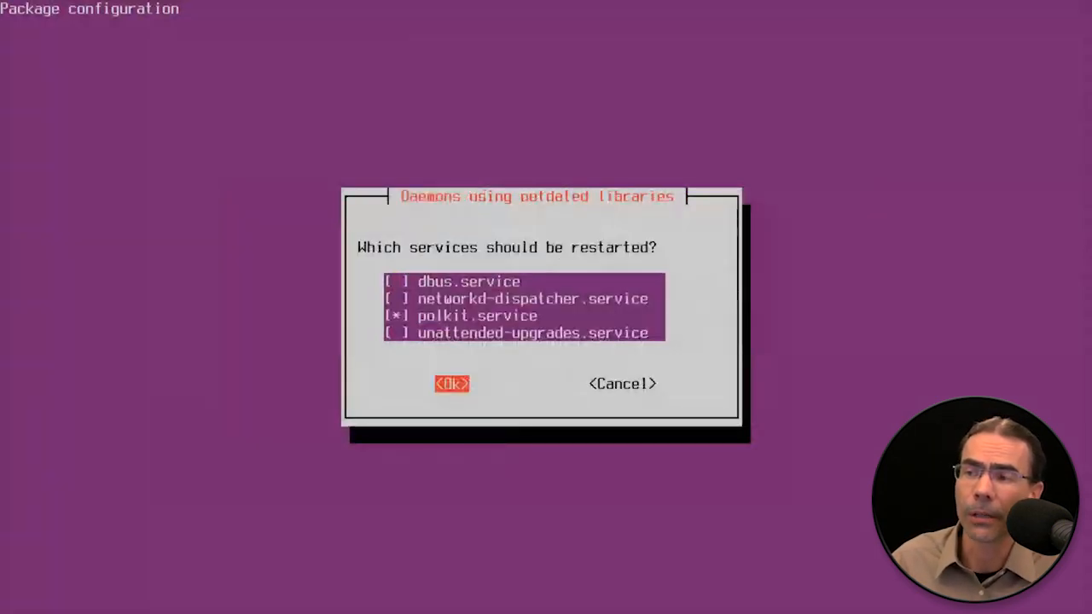